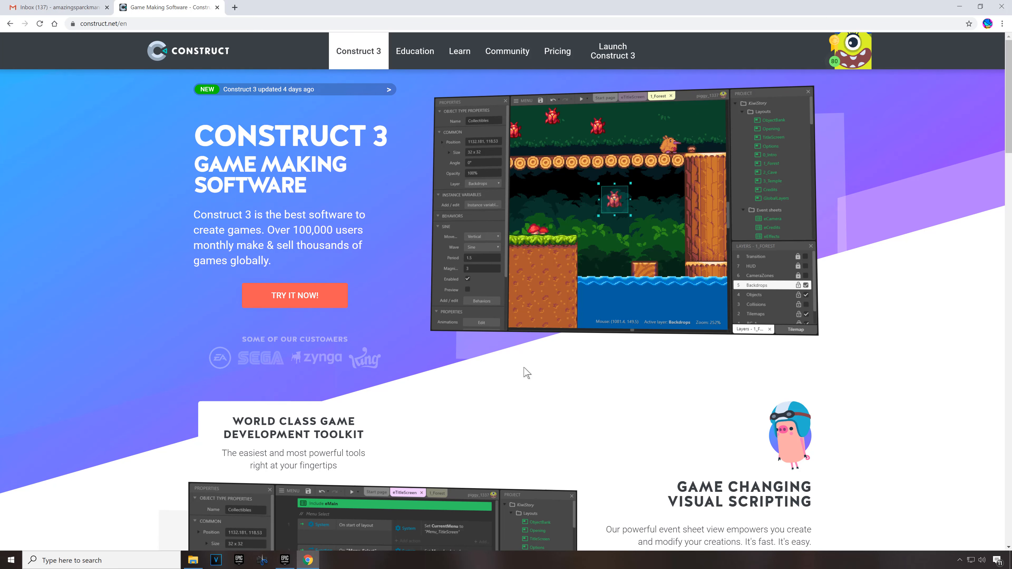
pyautogui.moveTo(496, 371)
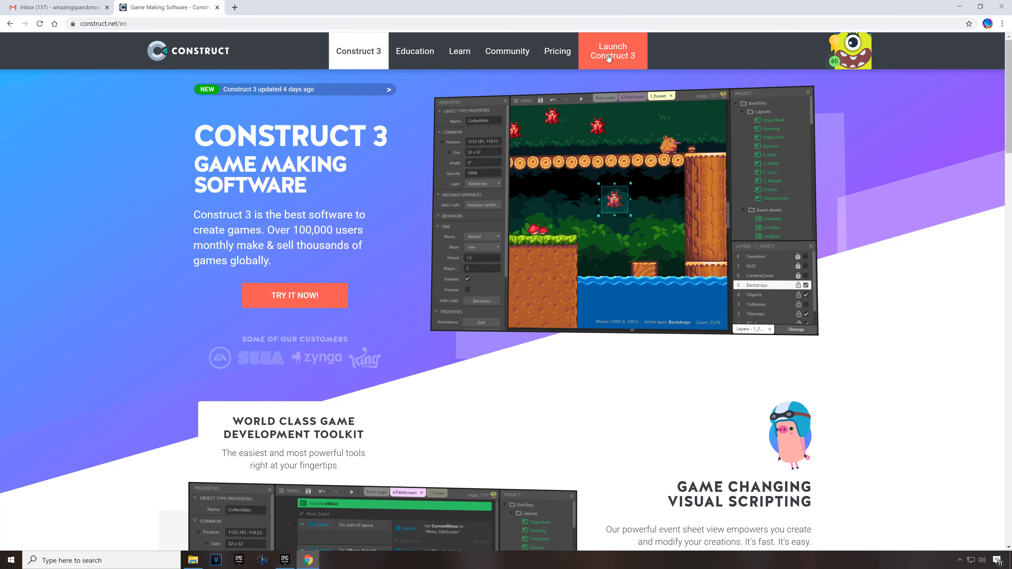
# Step: Launch the Construct 3 editor and list the project templates down to Monk fight
pyautogui.click(612, 51)
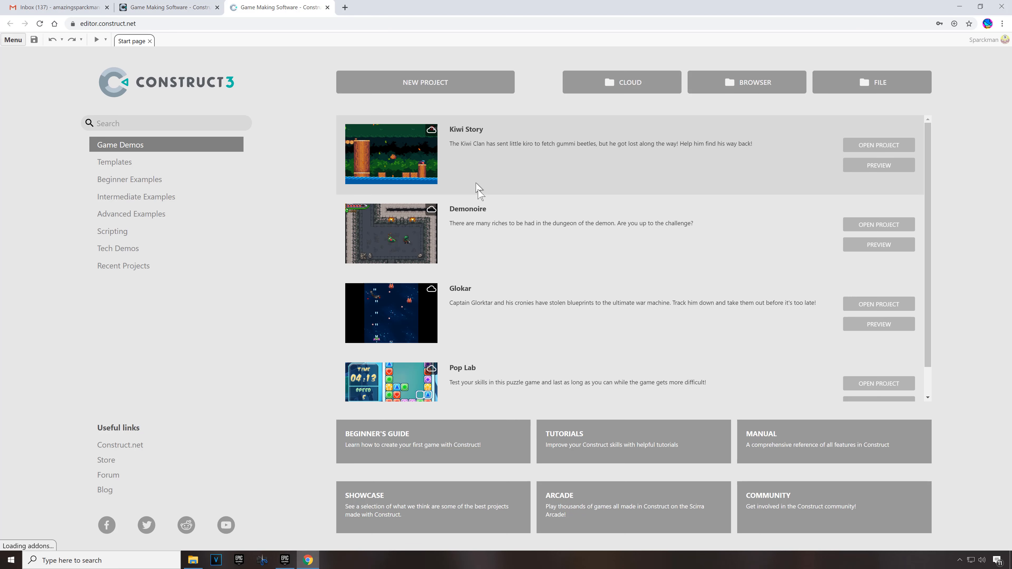
pyautogui.moveTo(497, 378)
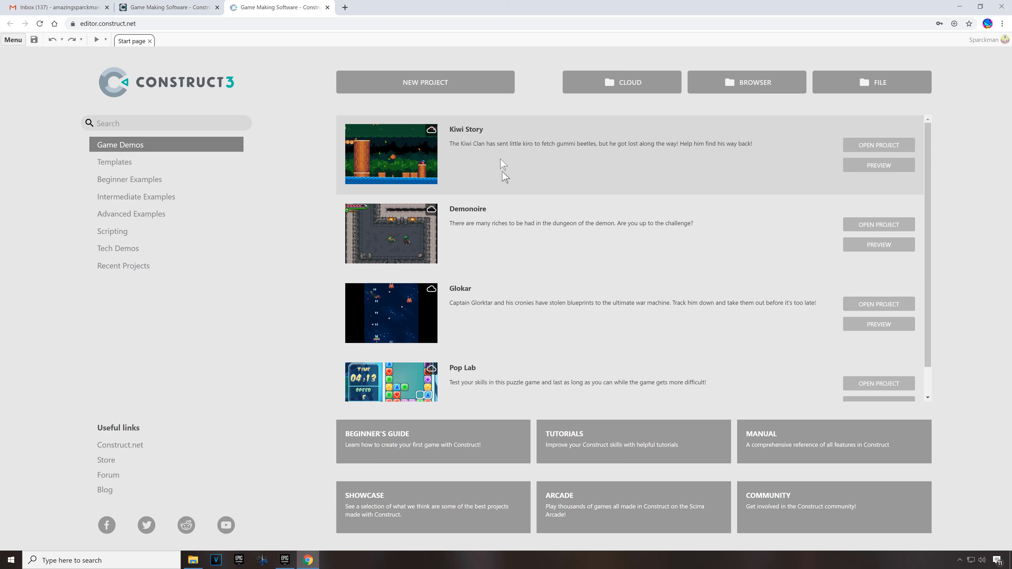
pyautogui.moveTo(502, 145)
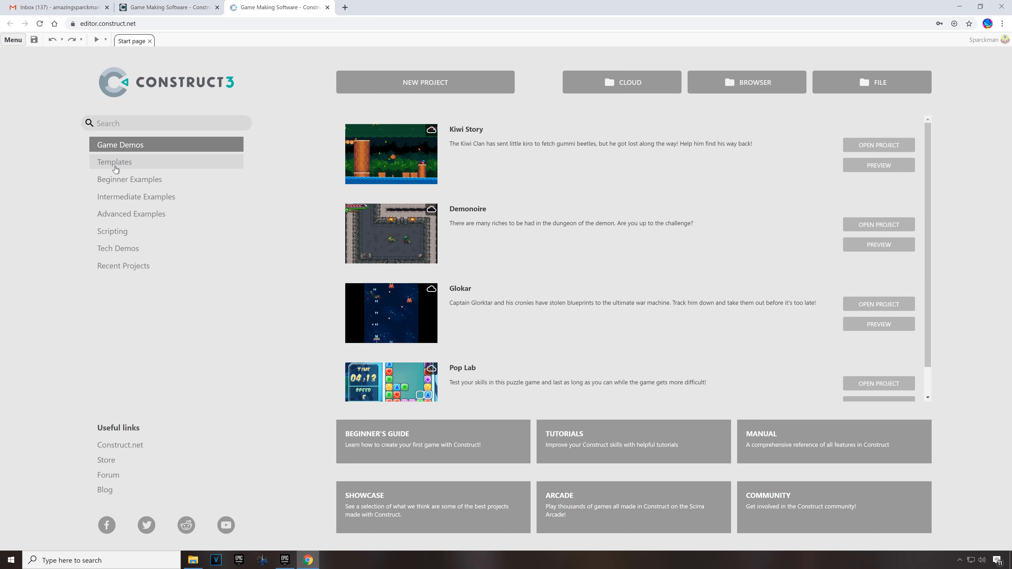
pyautogui.click(114, 161)
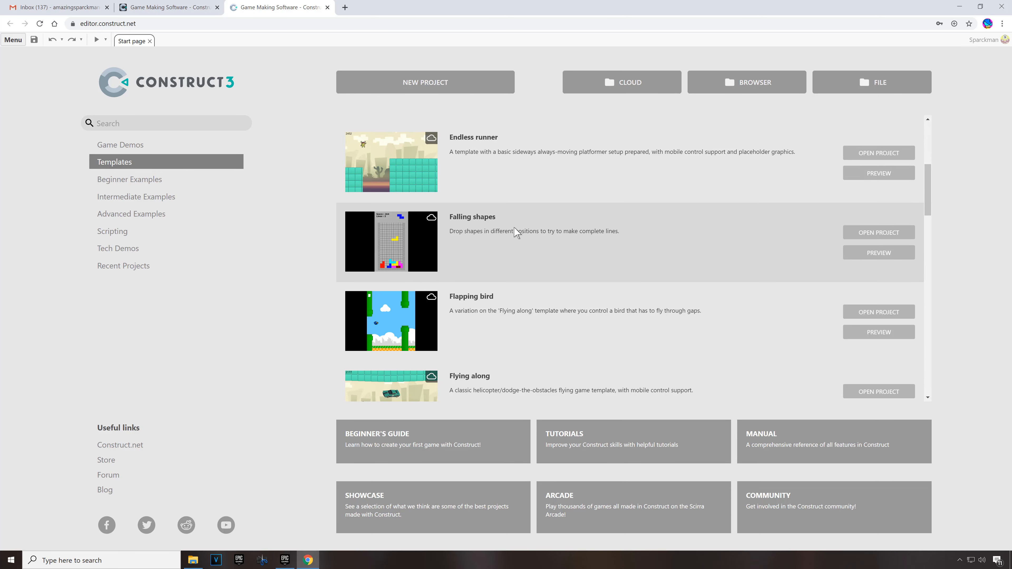
pyautogui.scroll(-3)
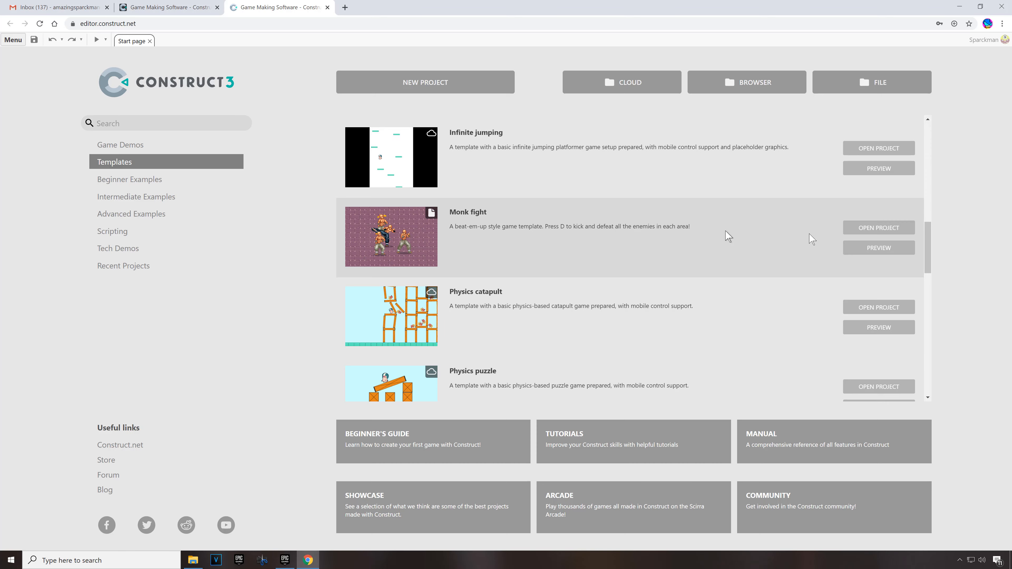
# Step: Open the Monk fight template as the Shaolin Monk Fight project
pyautogui.click(877, 227)
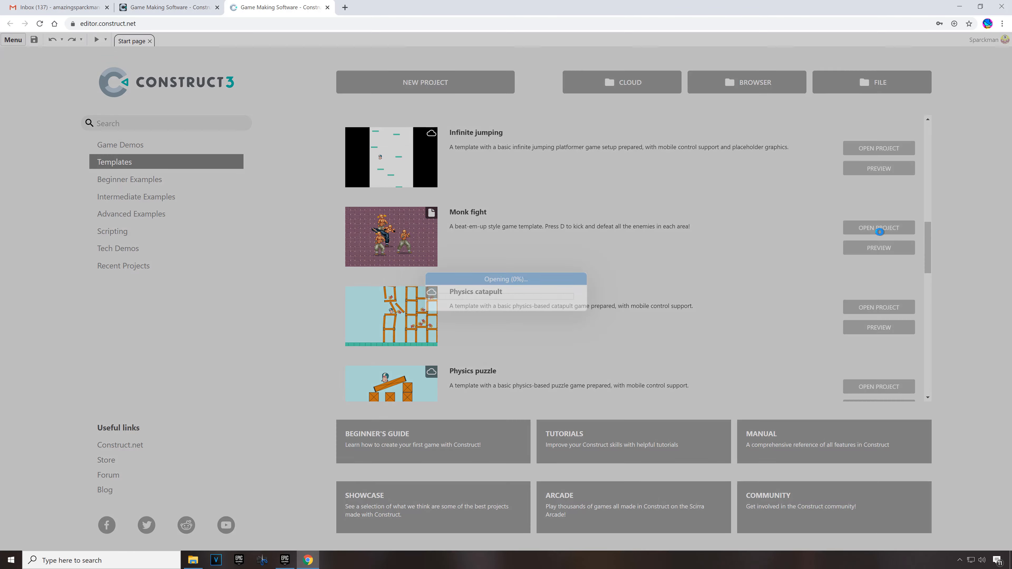
pyautogui.click(878, 227)
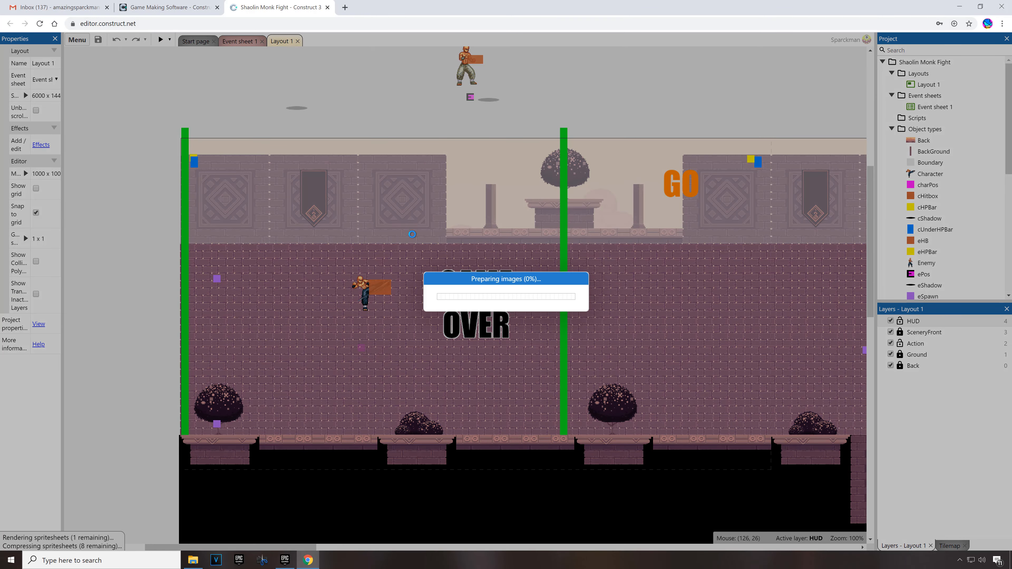
# Step: Look over Layout 1, then switch to Event sheet 1
pyautogui.click(160, 40)
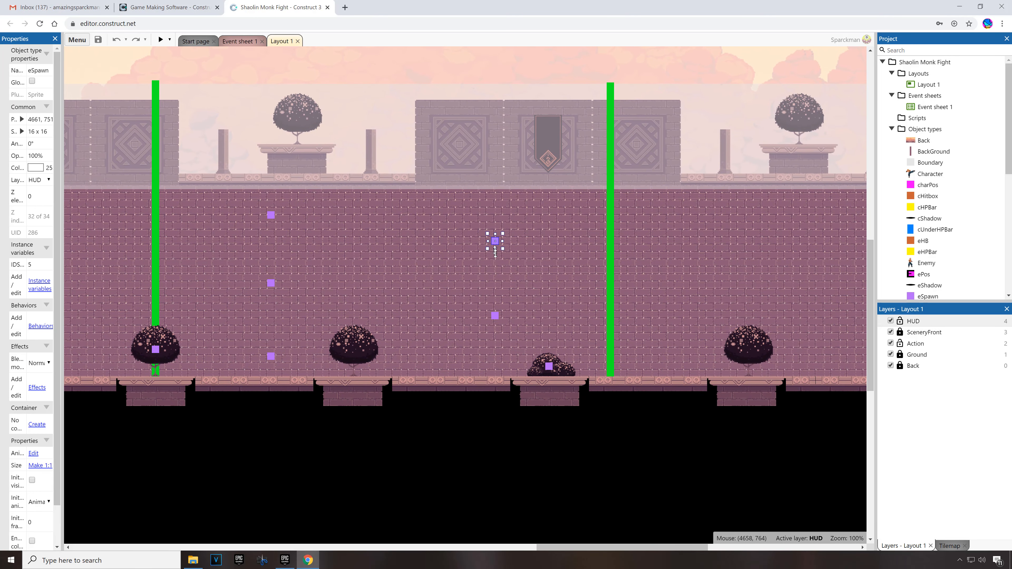
pyautogui.moveTo(389, 267)
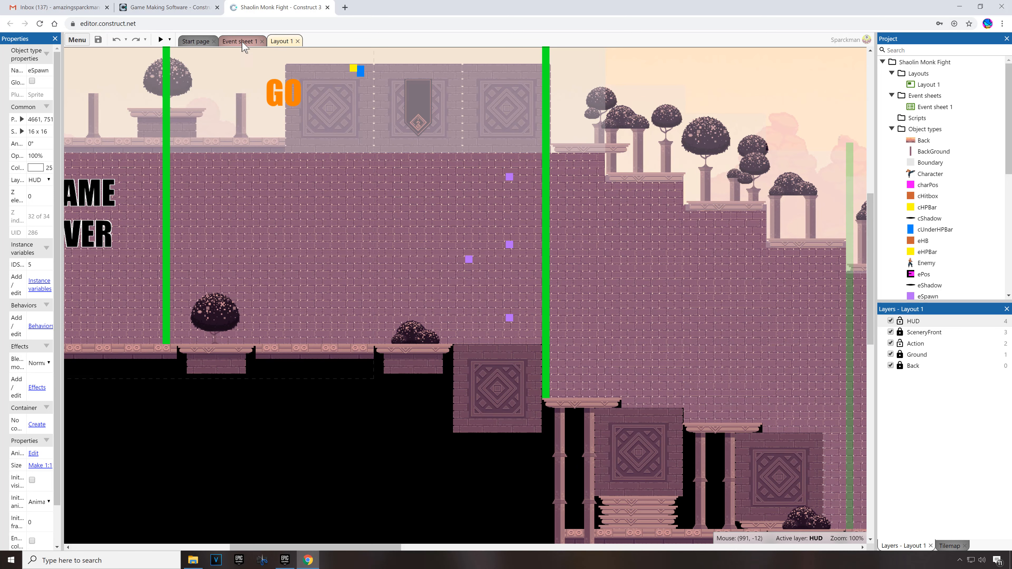
pyautogui.click(241, 40)
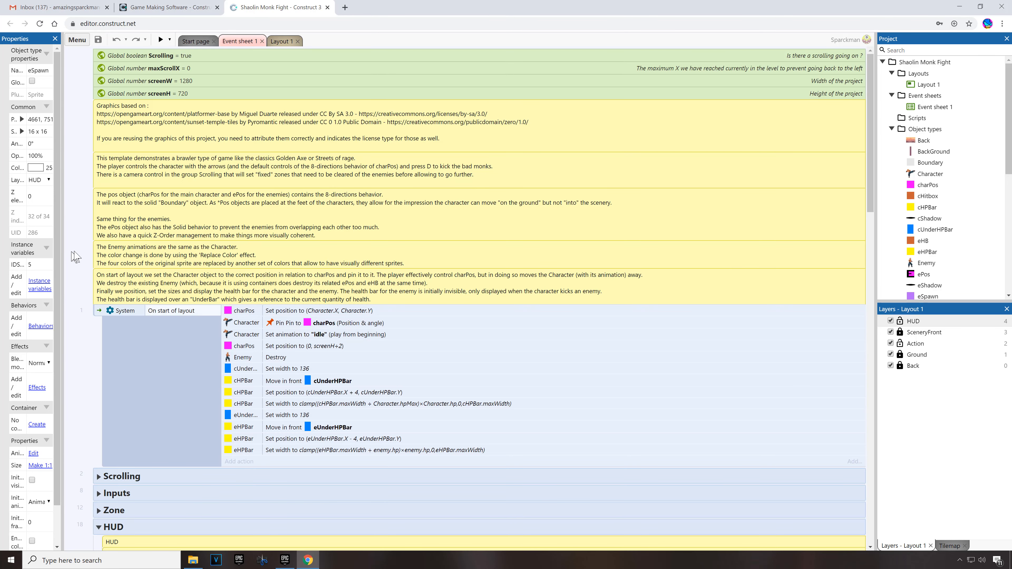
pyautogui.moveTo(84, 259)
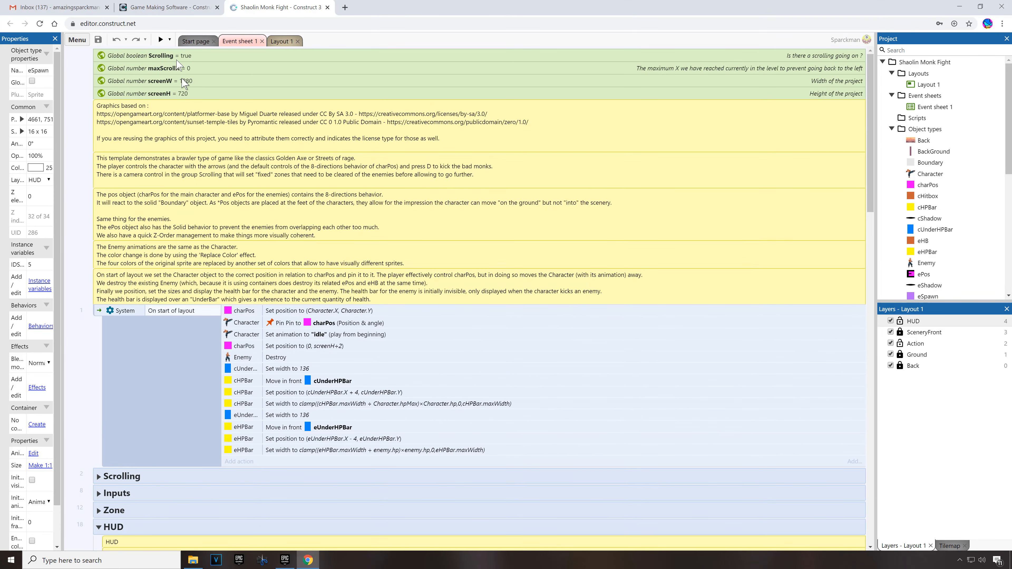
pyautogui.moveTo(97, 394)
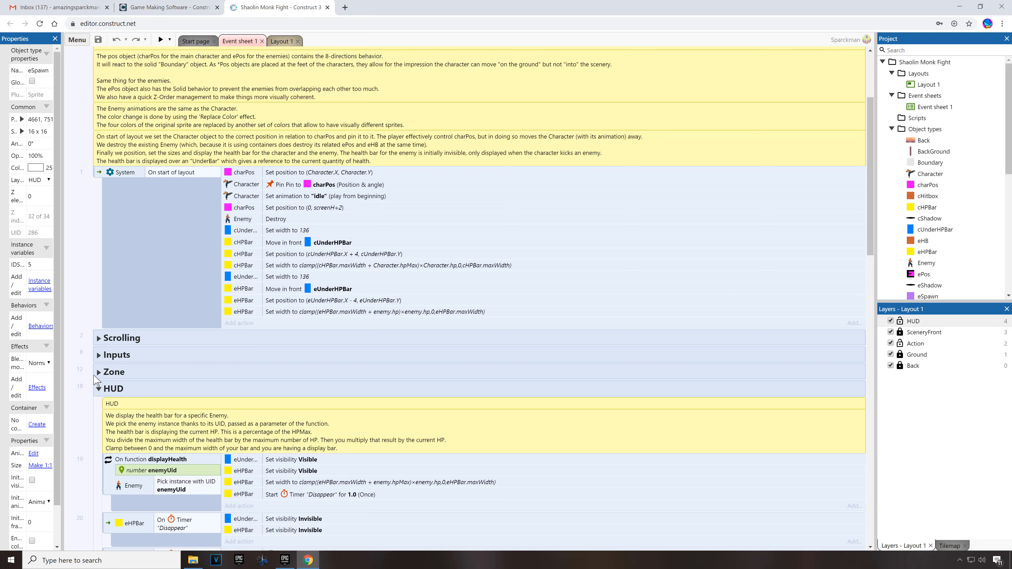
# Step: Scroll to the Combat group and start adding an action to the cHitbox-hits-Enemy event
pyautogui.scroll(-3)
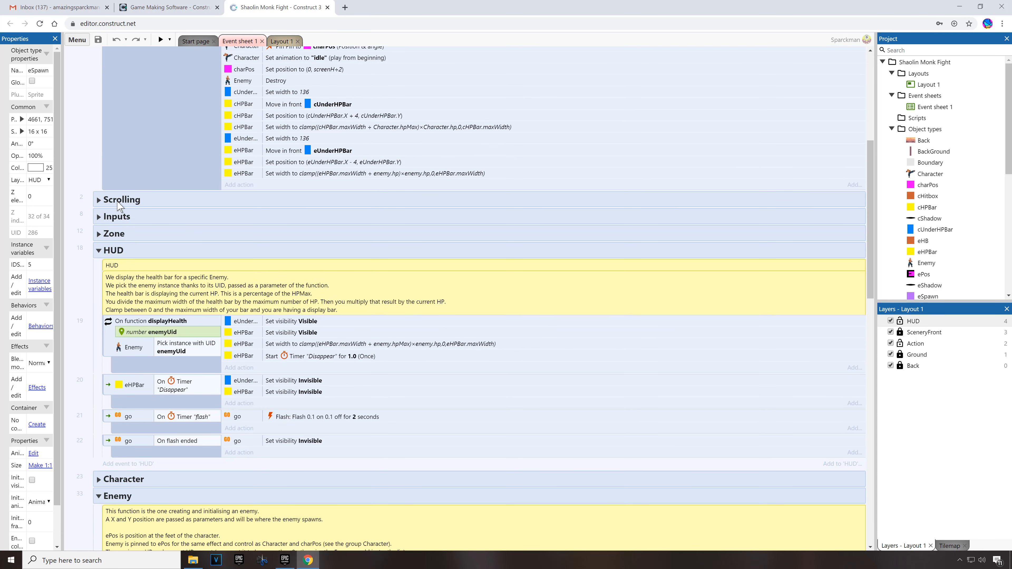
pyautogui.moveTo(118, 260)
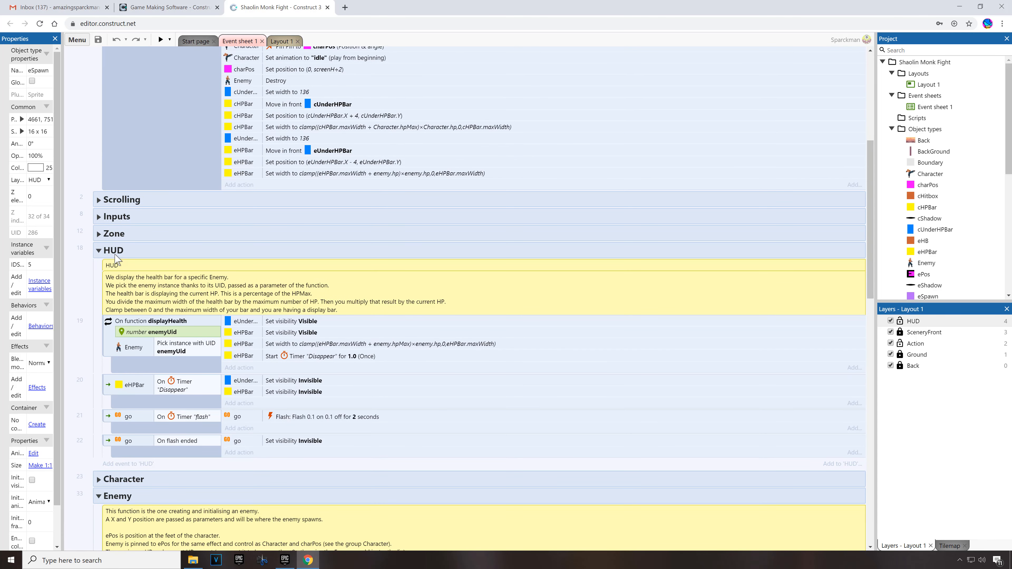
pyautogui.scroll(-3)
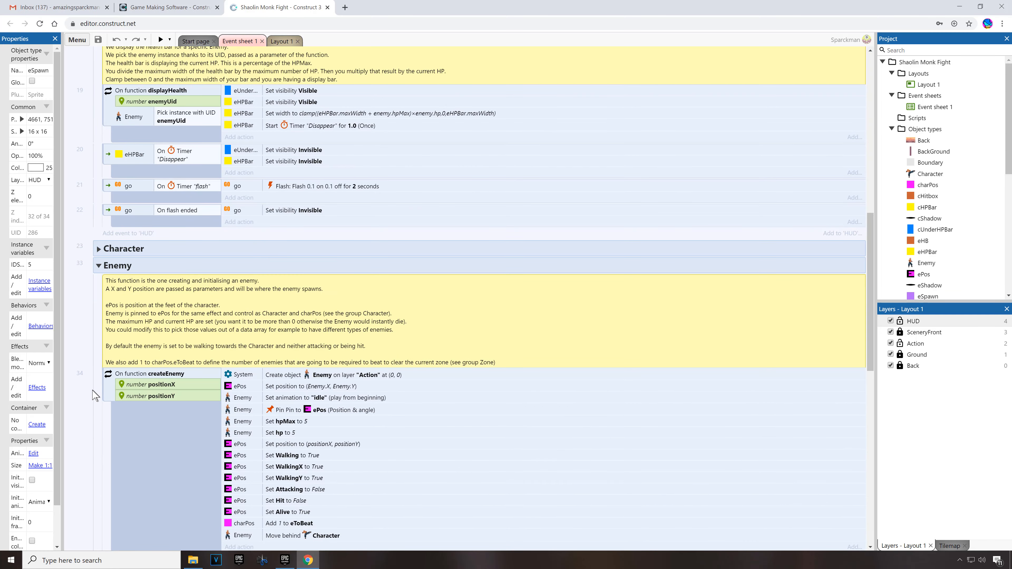
pyautogui.scroll(-3)
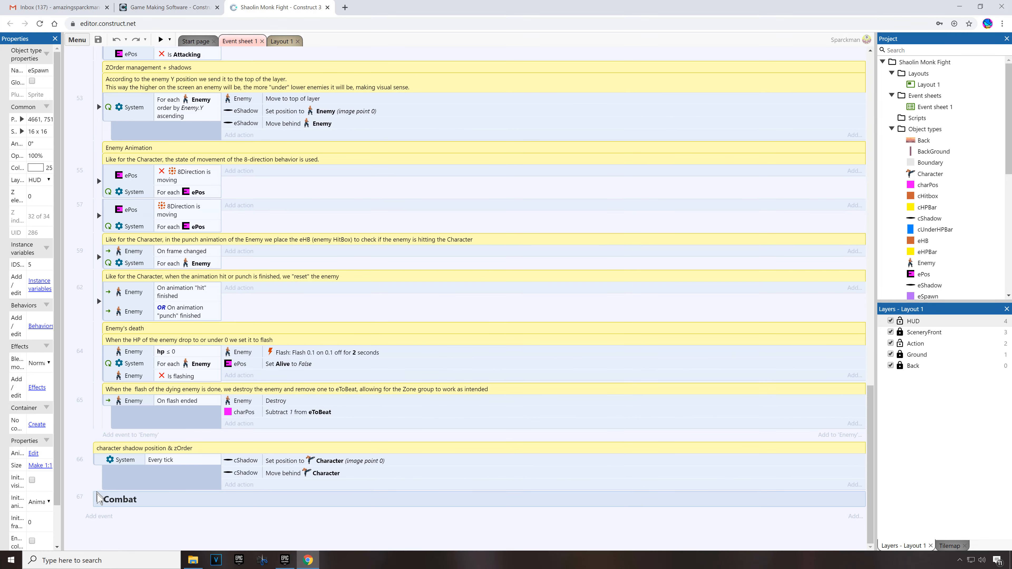
pyautogui.scroll(-3)
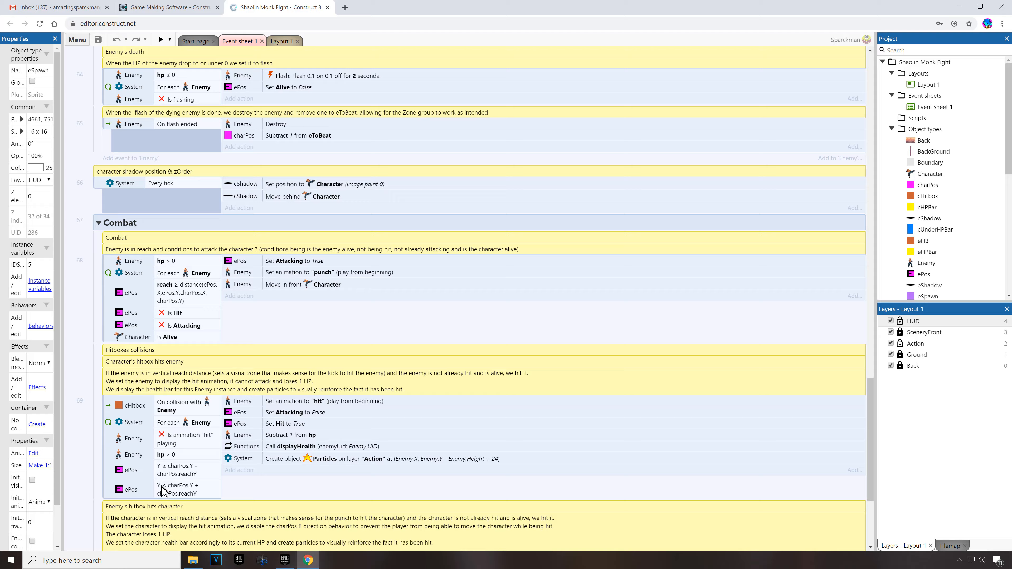
pyautogui.scroll(-3)
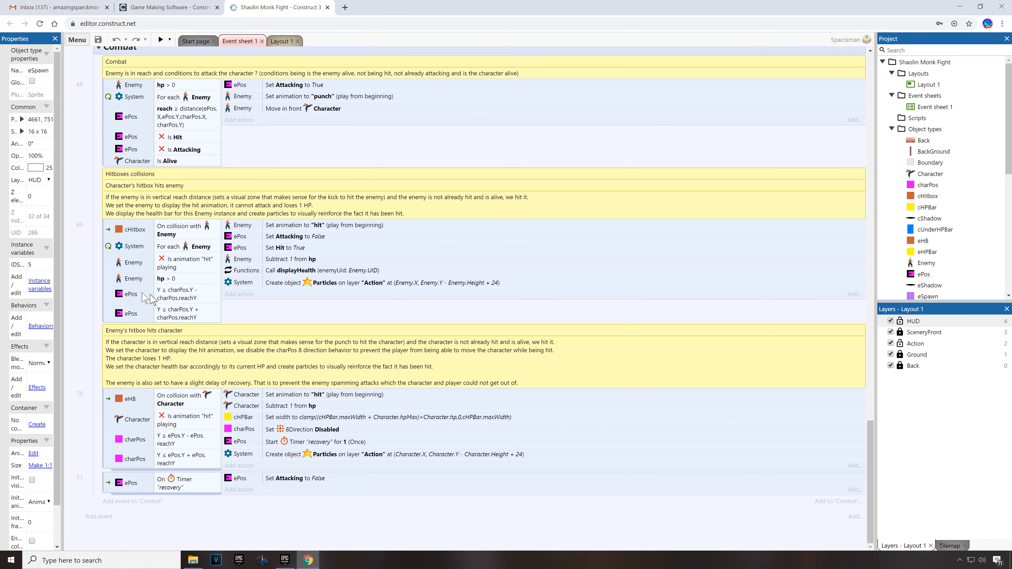
pyautogui.moveTo(259, 318)
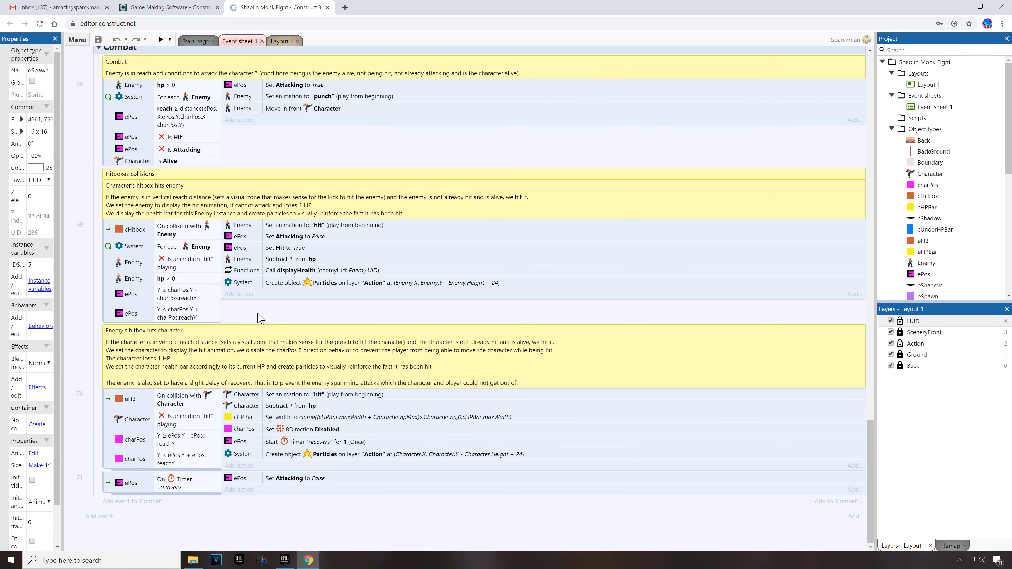
pyautogui.moveTo(253, 307)
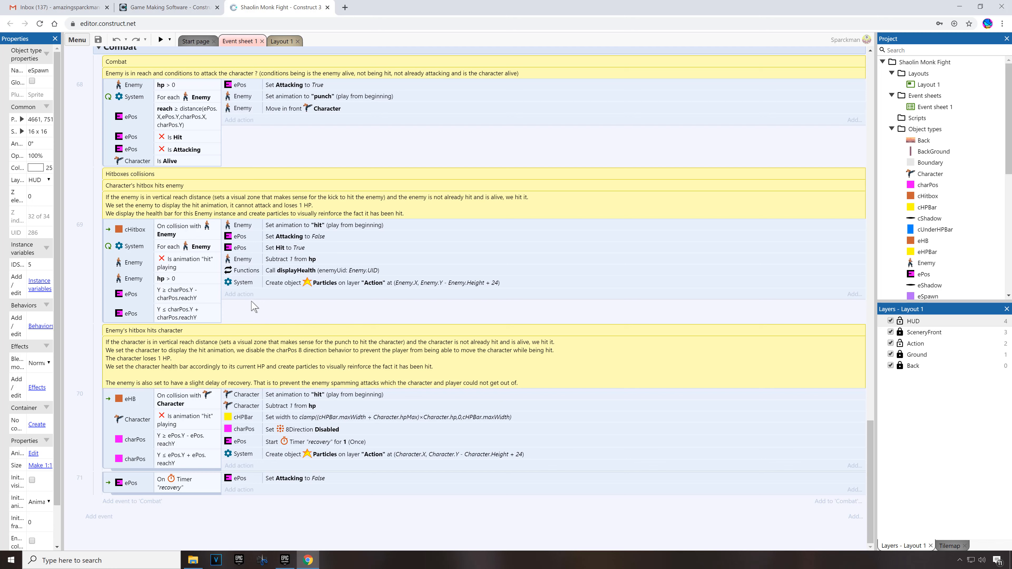
pyautogui.moveTo(248, 305)
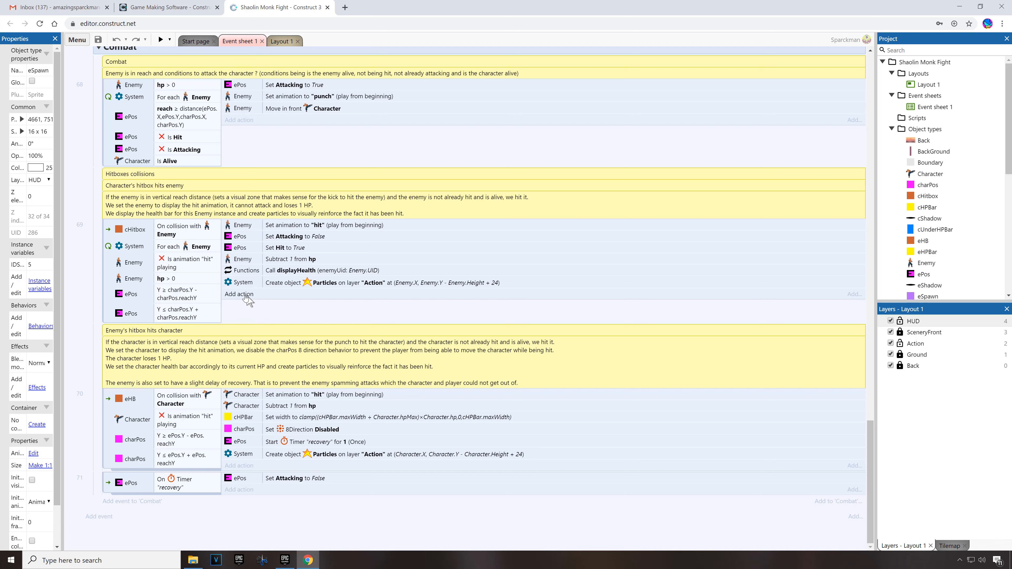
pyautogui.click(239, 294)
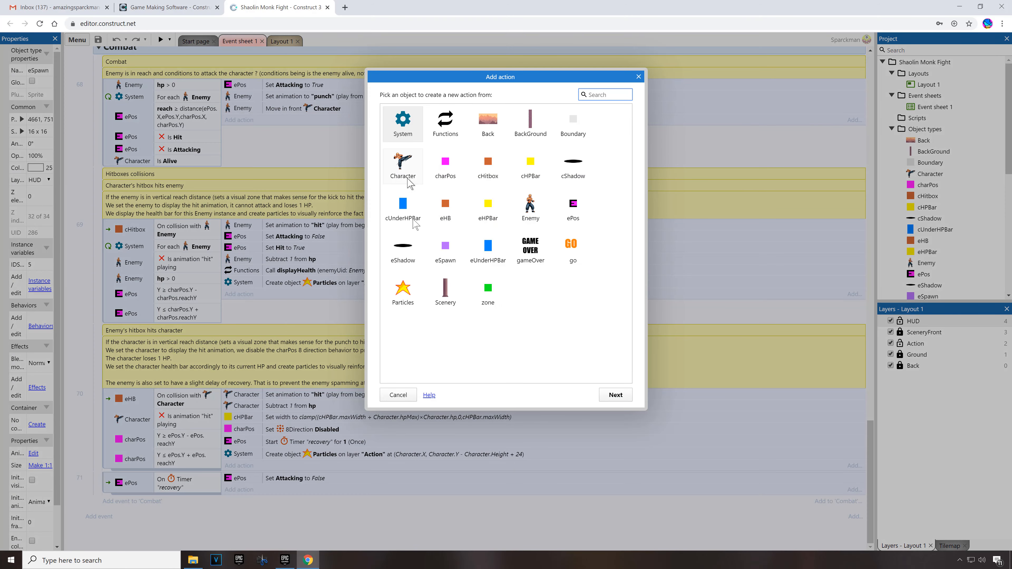
pyautogui.moveTo(520, 334)
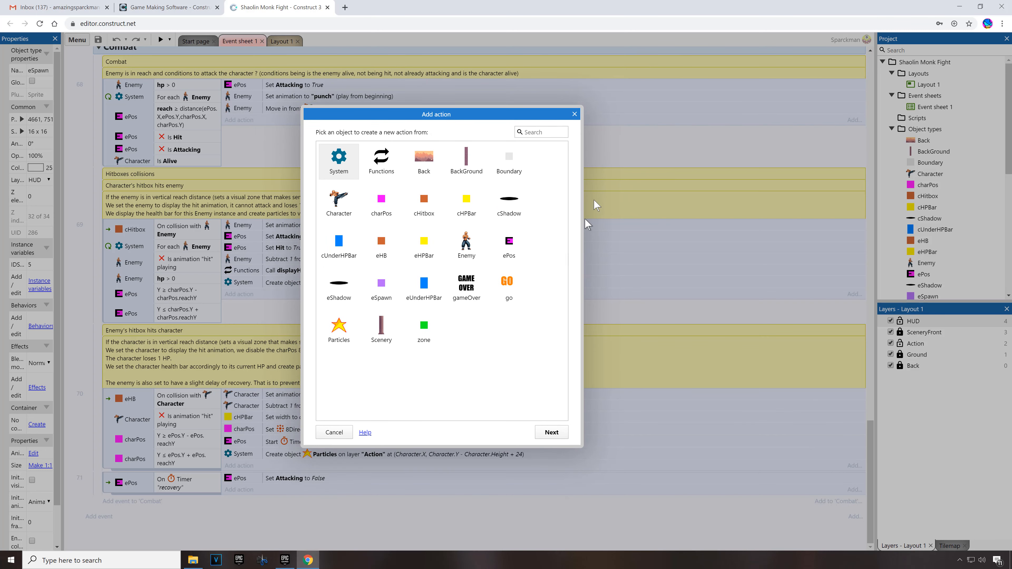
# Step: Cancel the Add action dialog, return to Layout 1 and begin creating a new object type
pyautogui.click(334, 432)
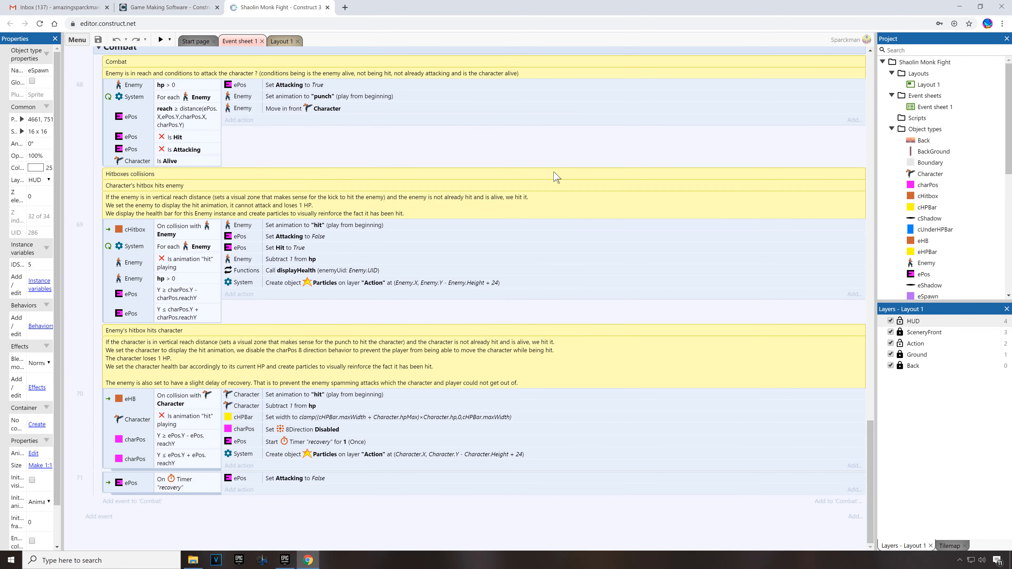
pyautogui.moveTo(350, 320)
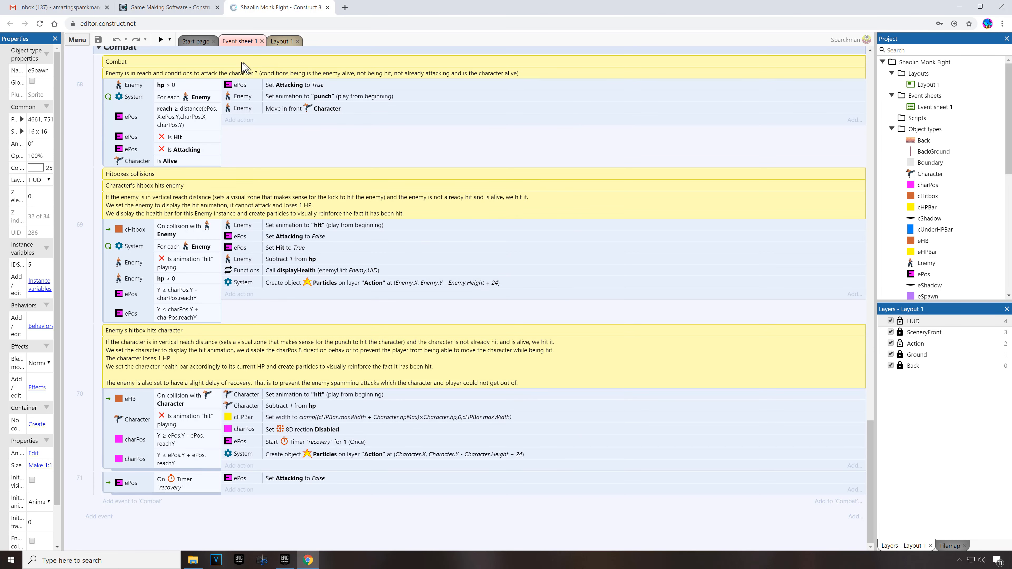
pyautogui.click(282, 40)
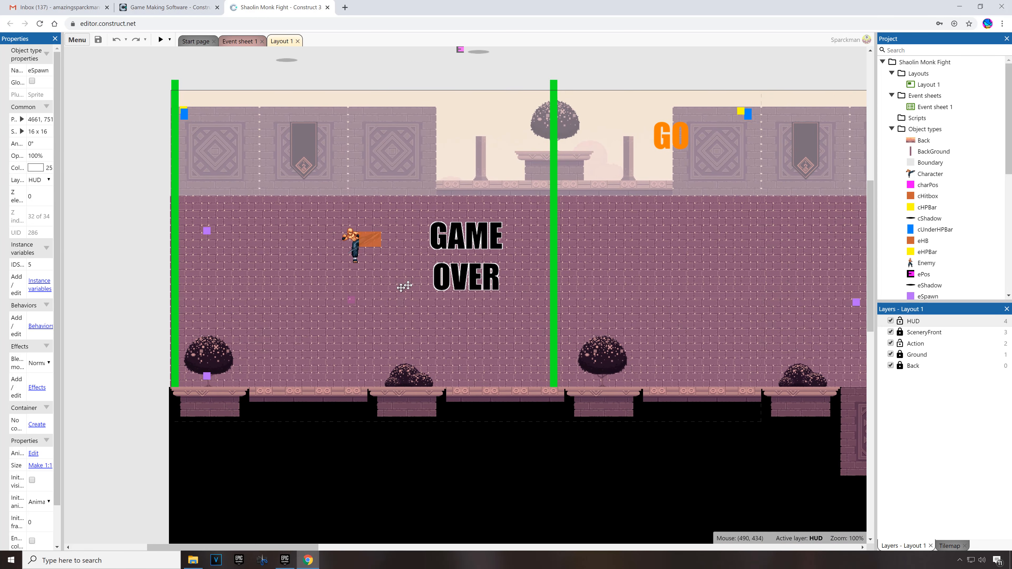
pyautogui.scroll(3)
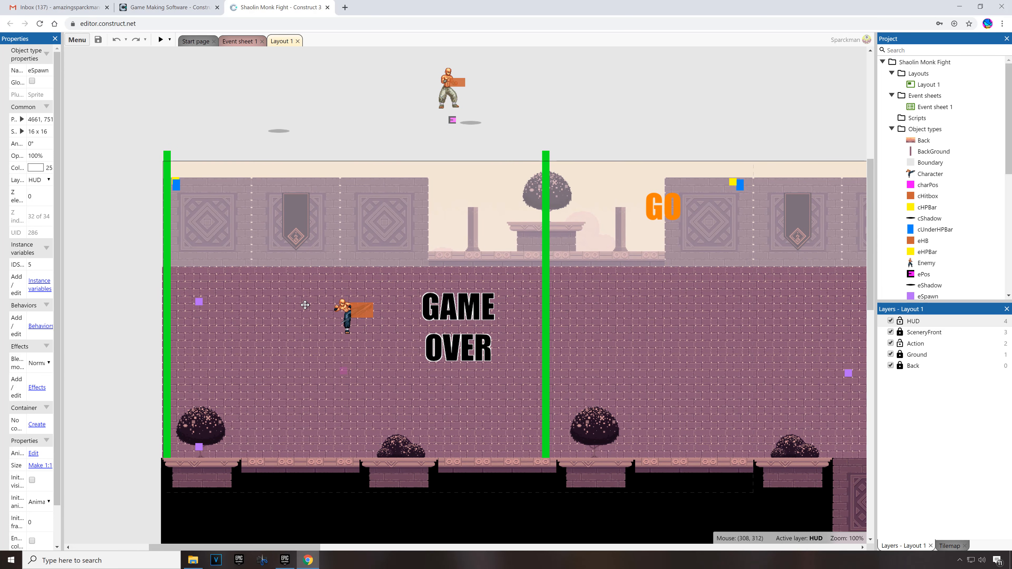
pyautogui.moveTo(386, 342)
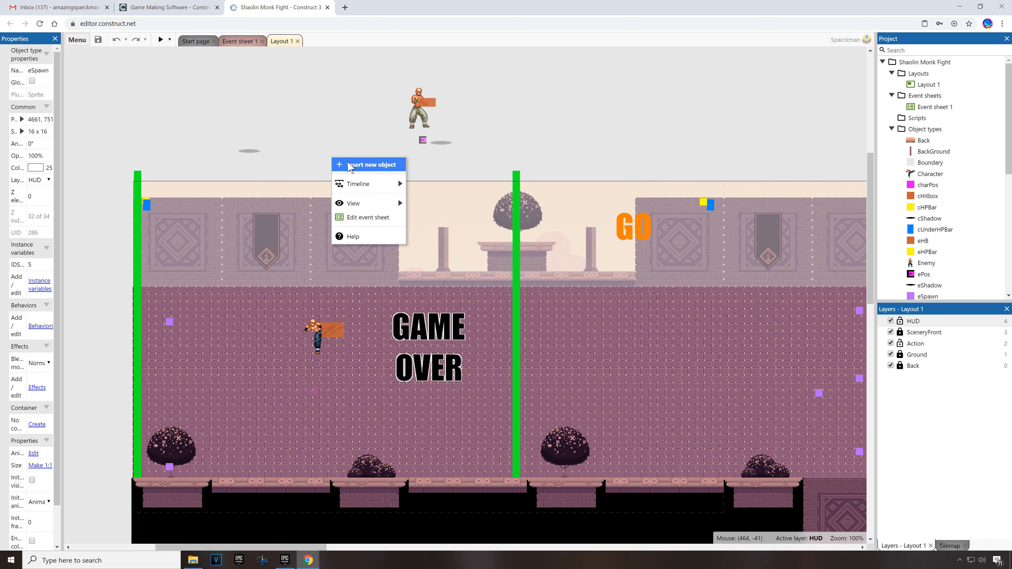
pyautogui.click(368, 164)
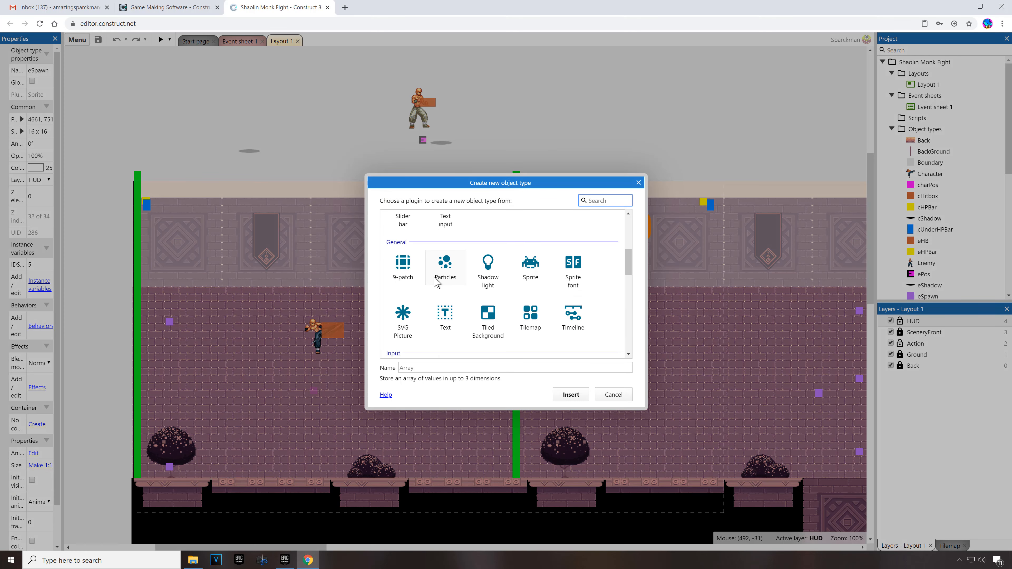
# Step: Insert an Audio object type from the Media plugins into the project
pyautogui.scroll(-3)
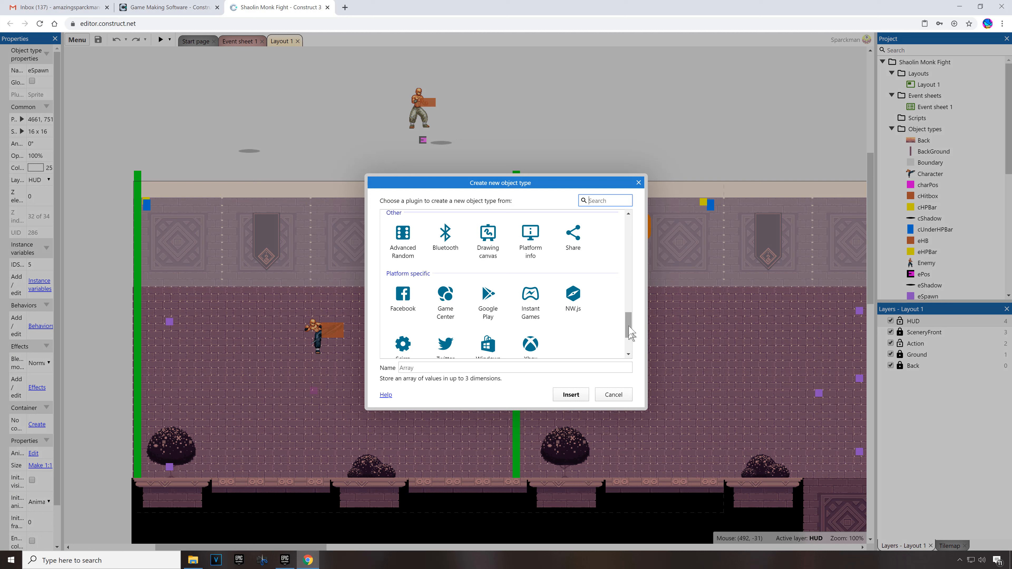
pyautogui.scroll(3)
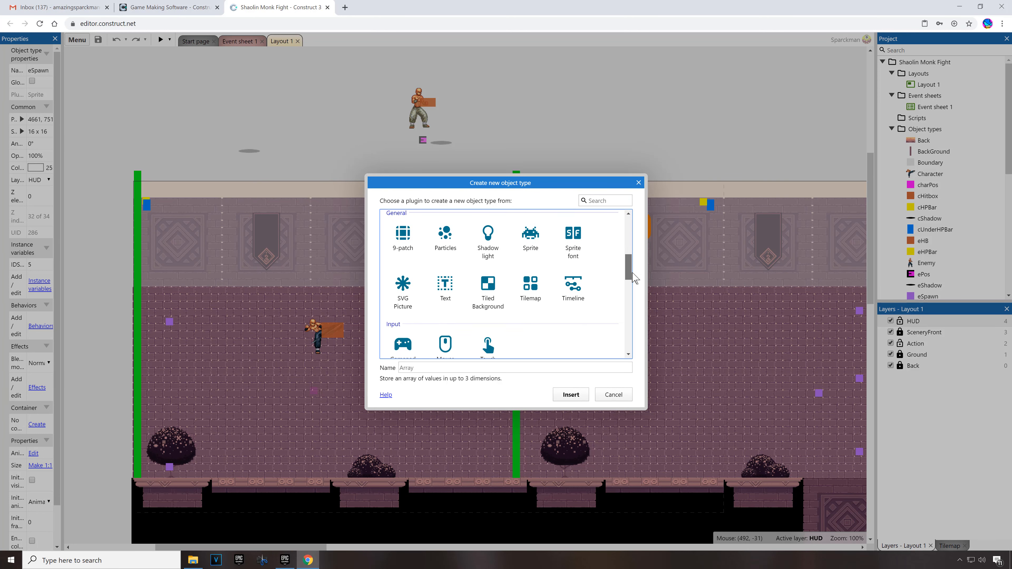
pyautogui.scroll(-3)
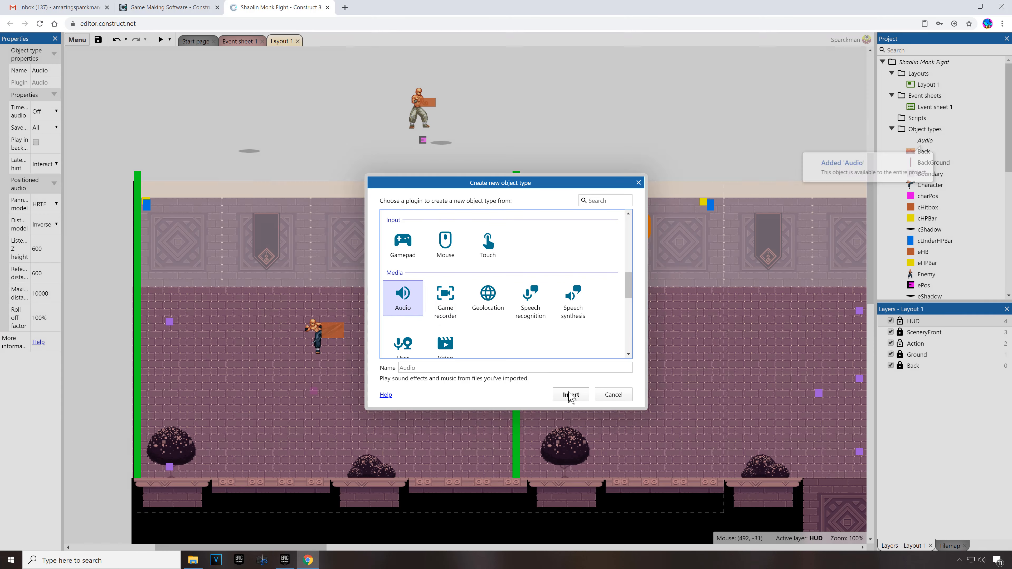
pyautogui.click(571, 394)
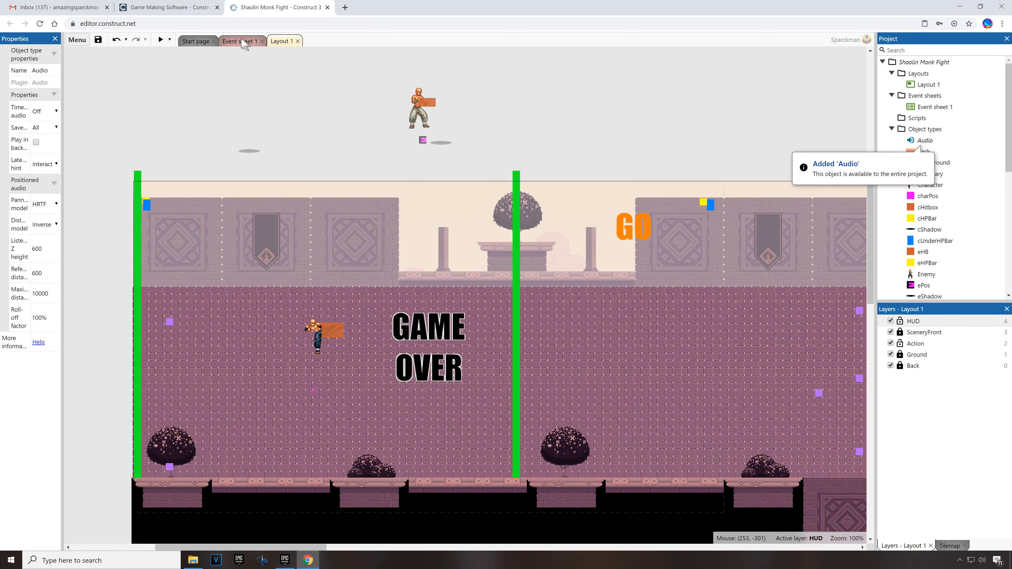
# Step: On Event sheet 1, try an Audio Play action for the enemy-hit event, then cancel it
pyautogui.click(240, 41)
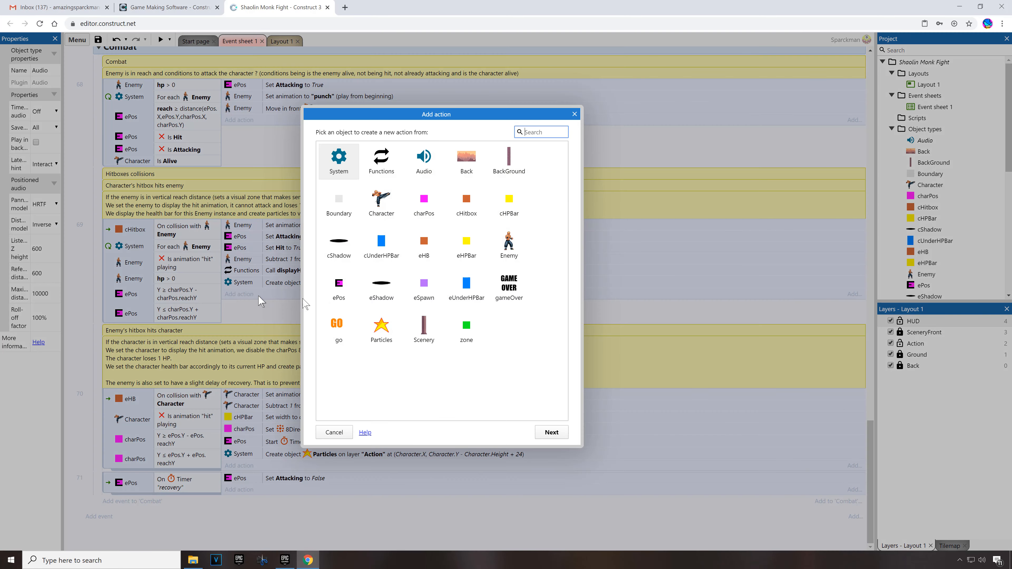
pyautogui.click(424, 161)
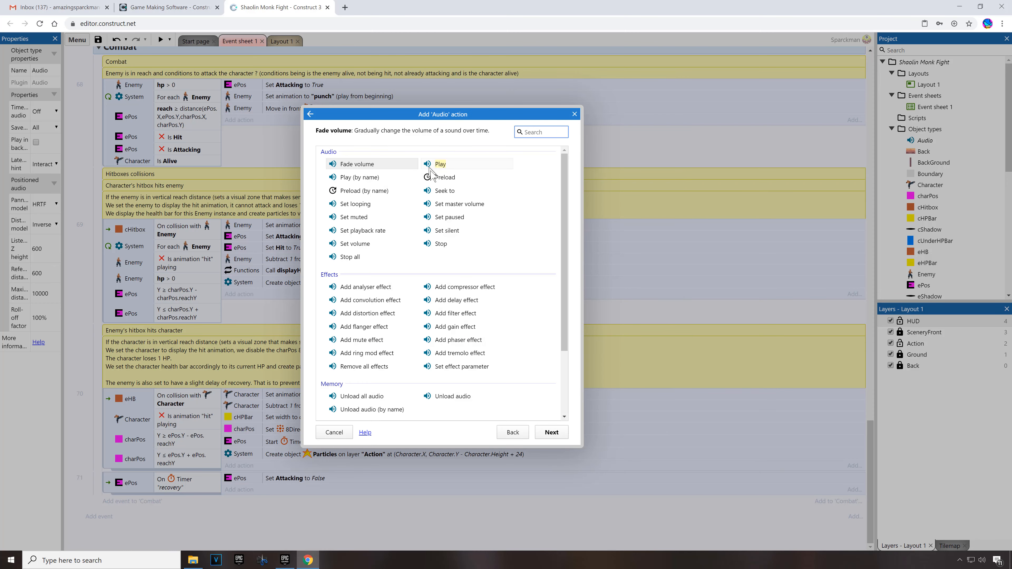
pyautogui.moveTo(449, 172)
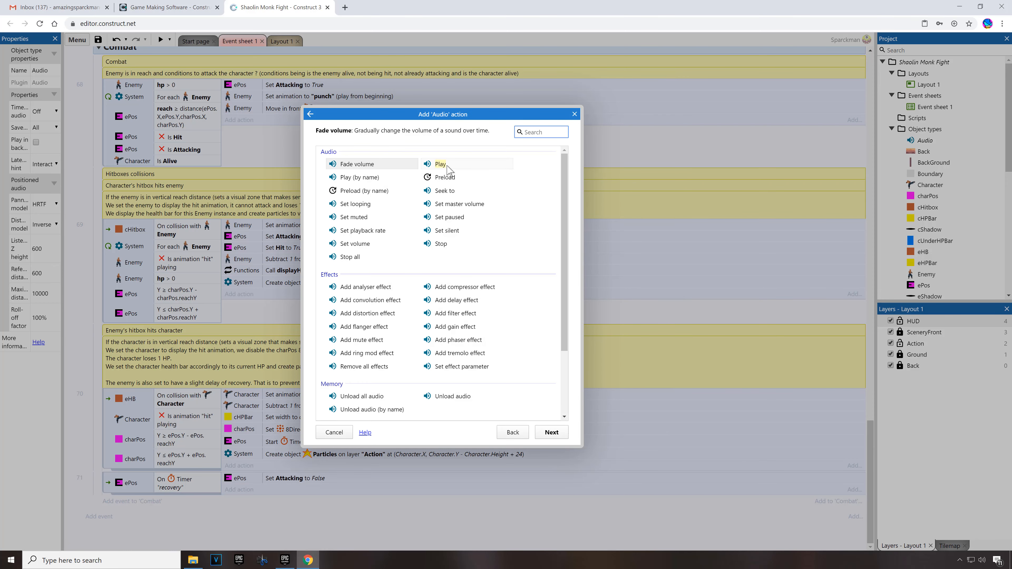
pyautogui.click(441, 164)
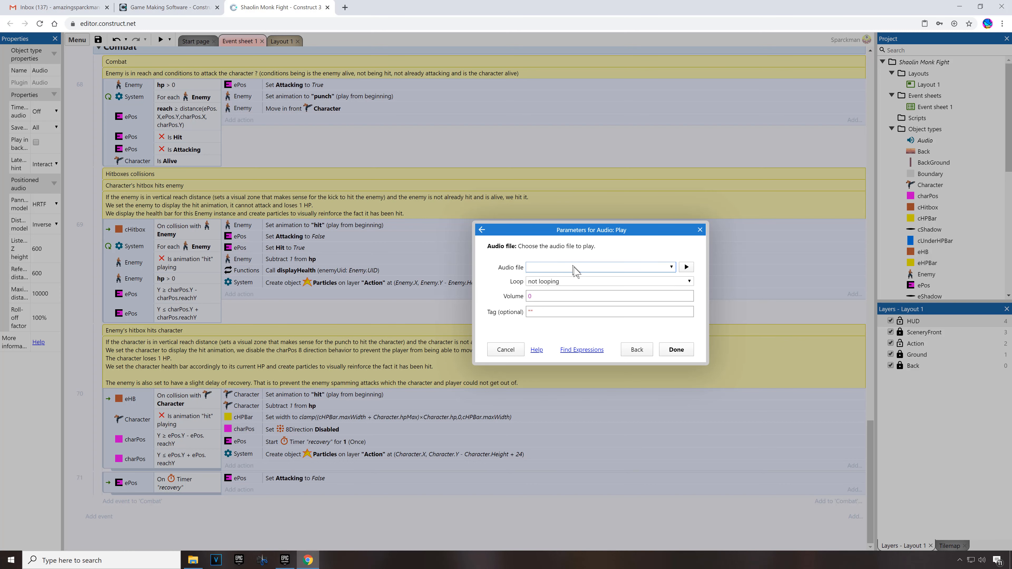
pyautogui.click(636, 349)
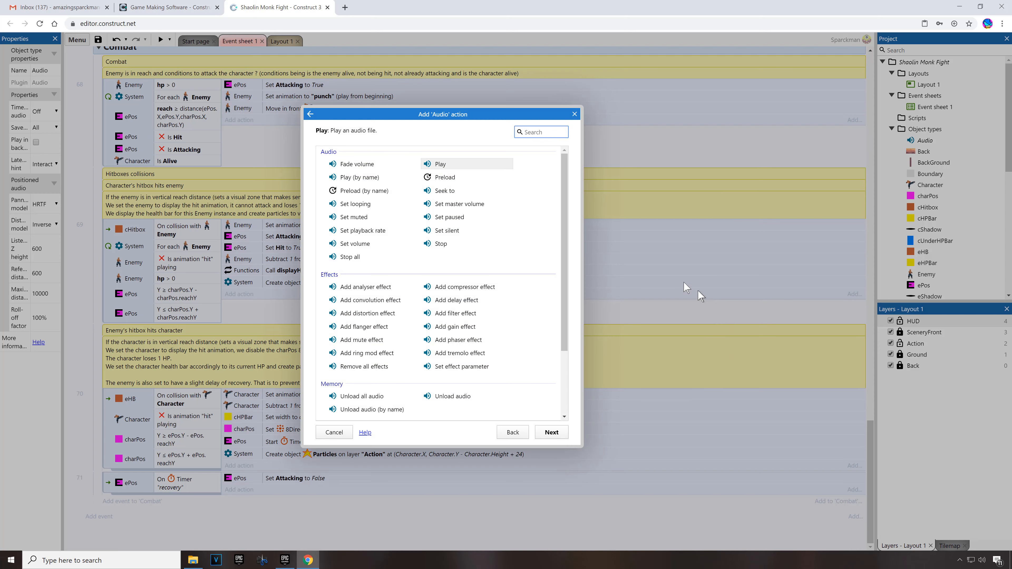
pyautogui.click(333, 432)
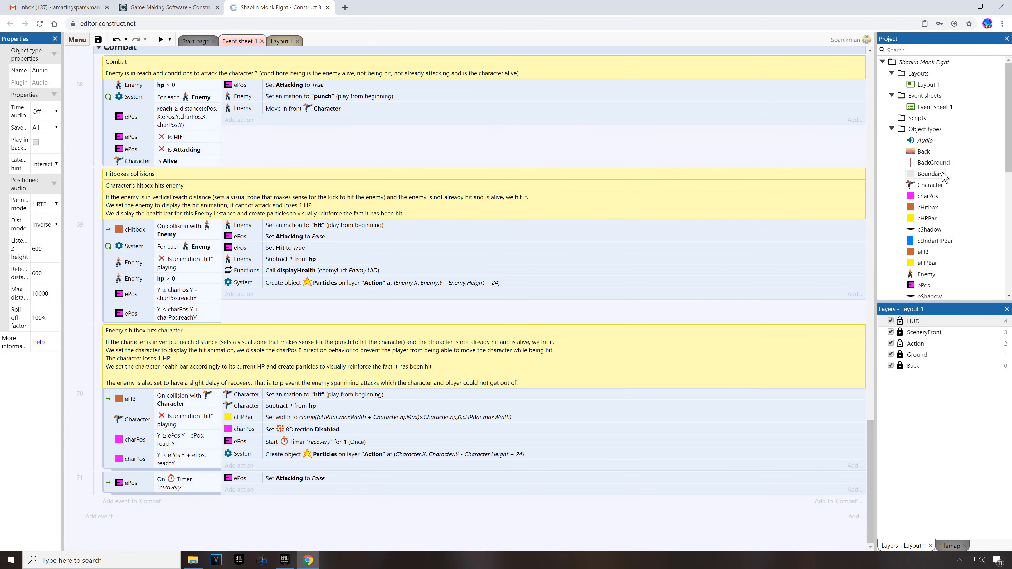
pyautogui.moveTo(928, 140)
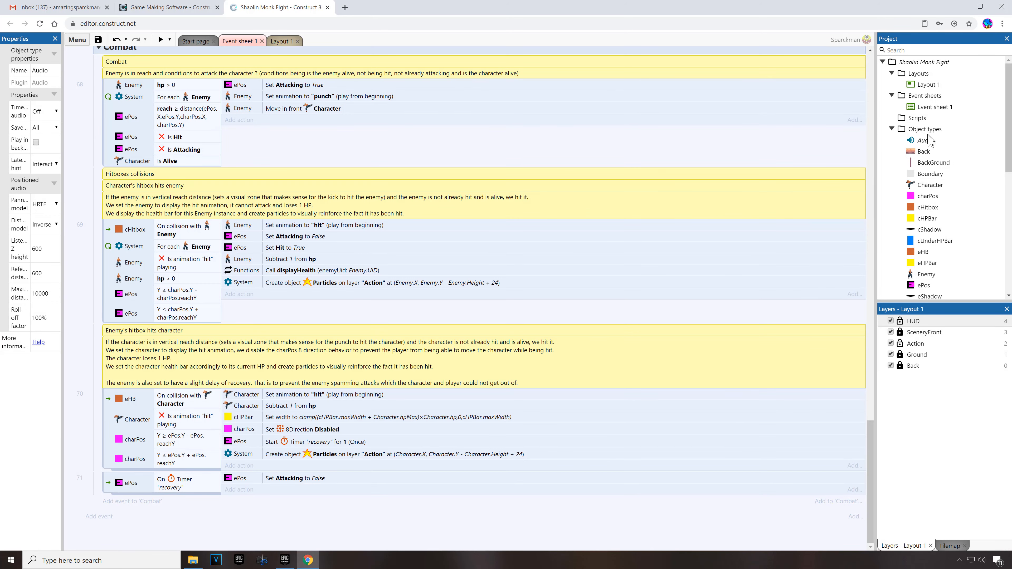
# Step: Import hit.mp3 into the project's Sounds folder
pyautogui.click(892, 128)
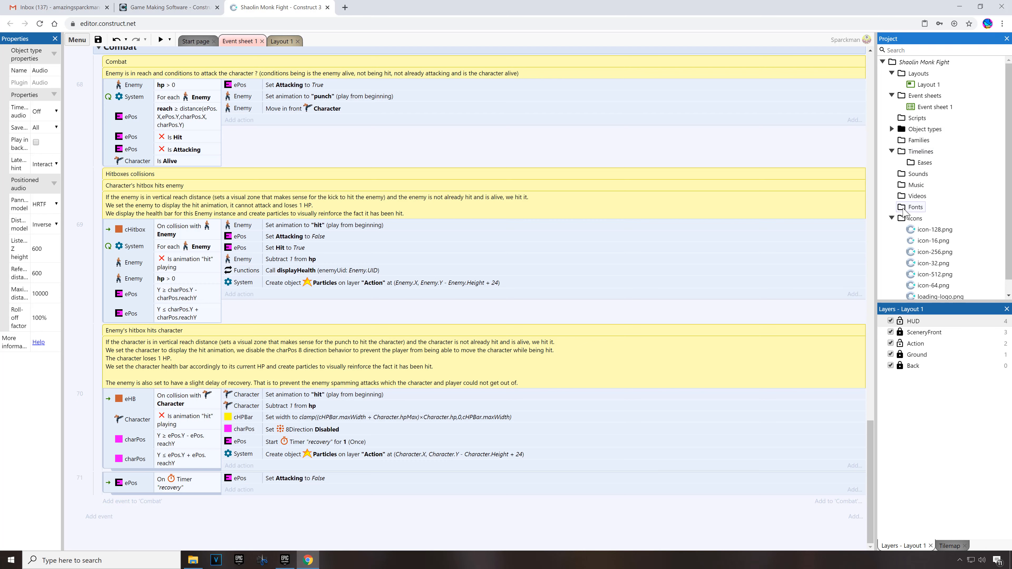
pyautogui.rightClick(915, 174)
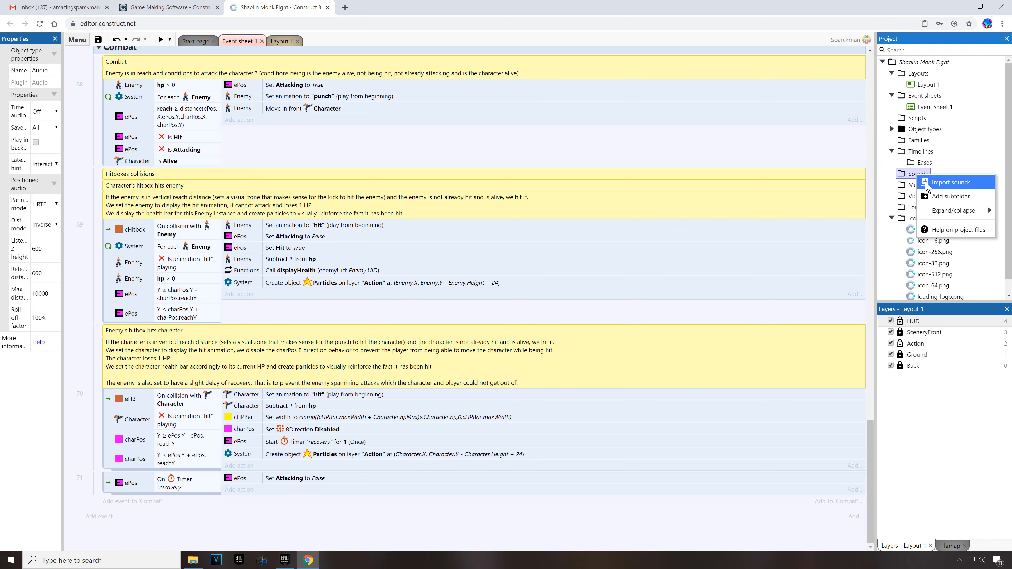
pyautogui.click(950, 182)
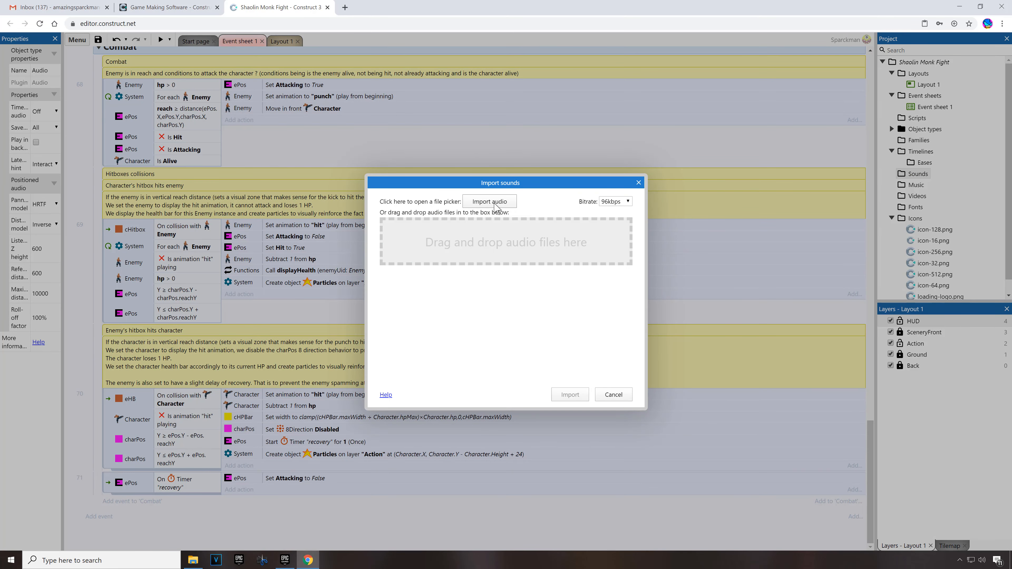
pyautogui.click(488, 200)
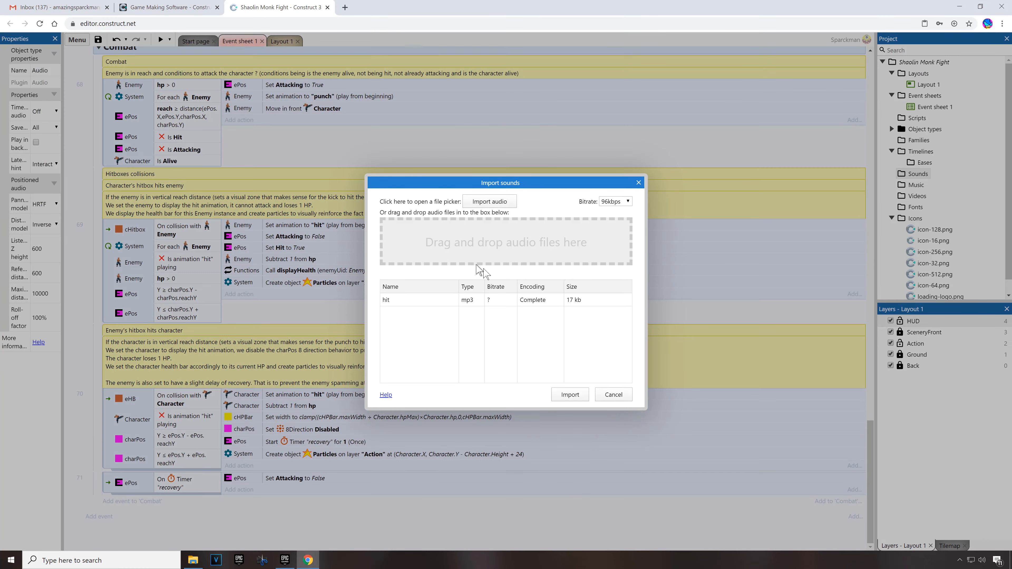
pyautogui.click(570, 394)
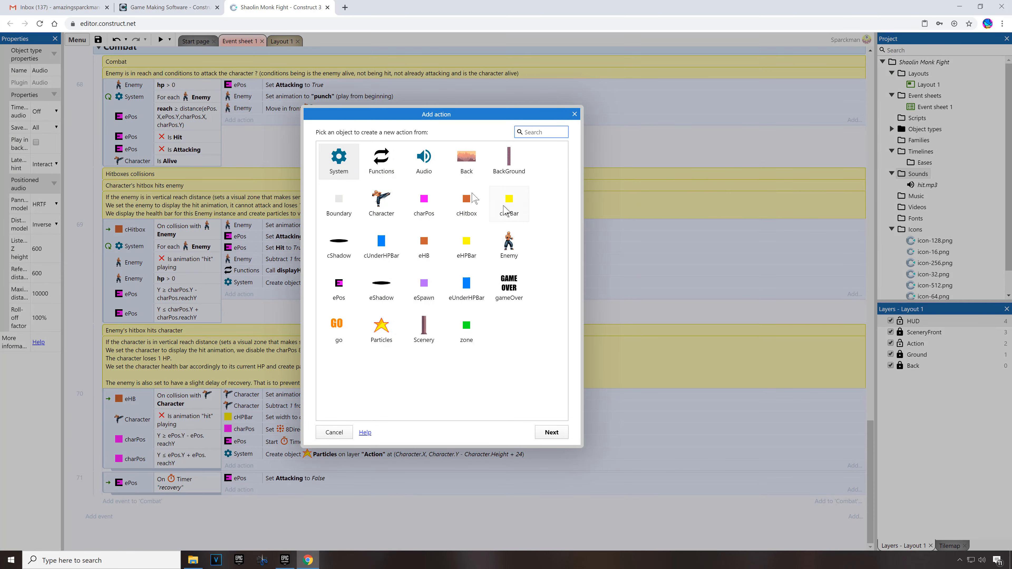
# Step: Make the character-hitbox-hits-enemy event play hit at 0 dB with tag "hit"
pyautogui.click(424, 160)
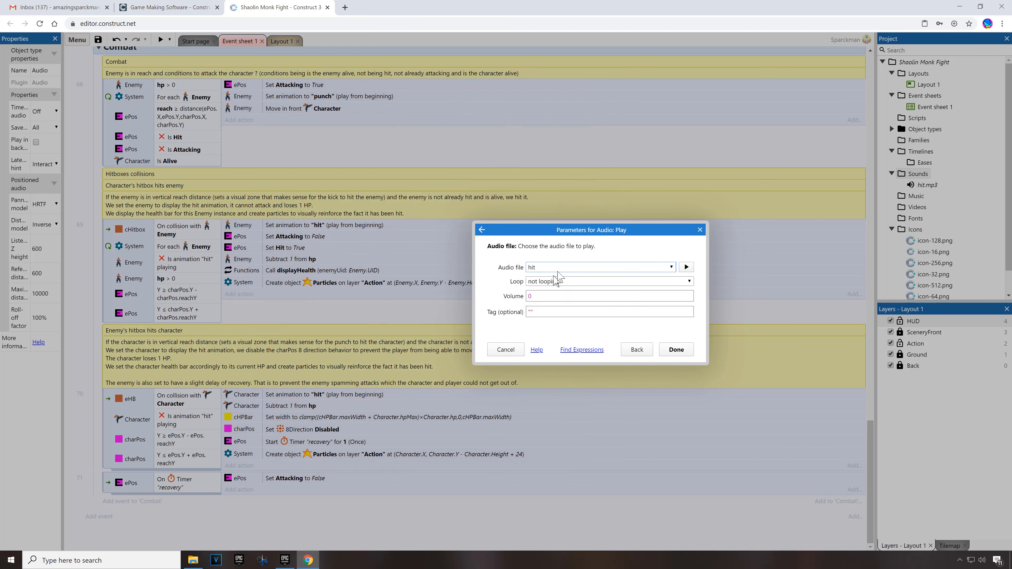
pyautogui.click(688, 281)
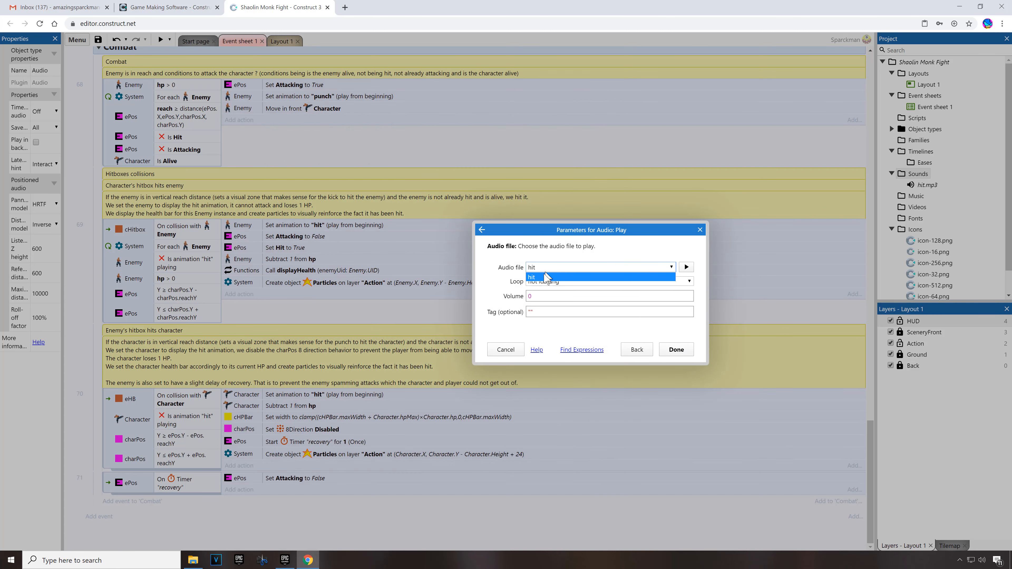
pyautogui.click(601, 267)
pyautogui.write('hit')
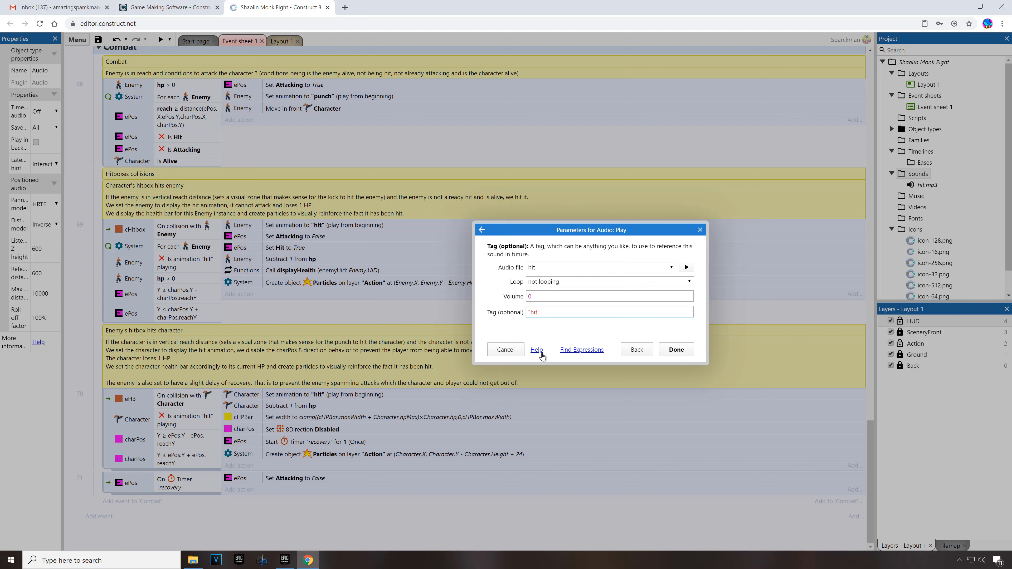
pyautogui.click(676, 349)
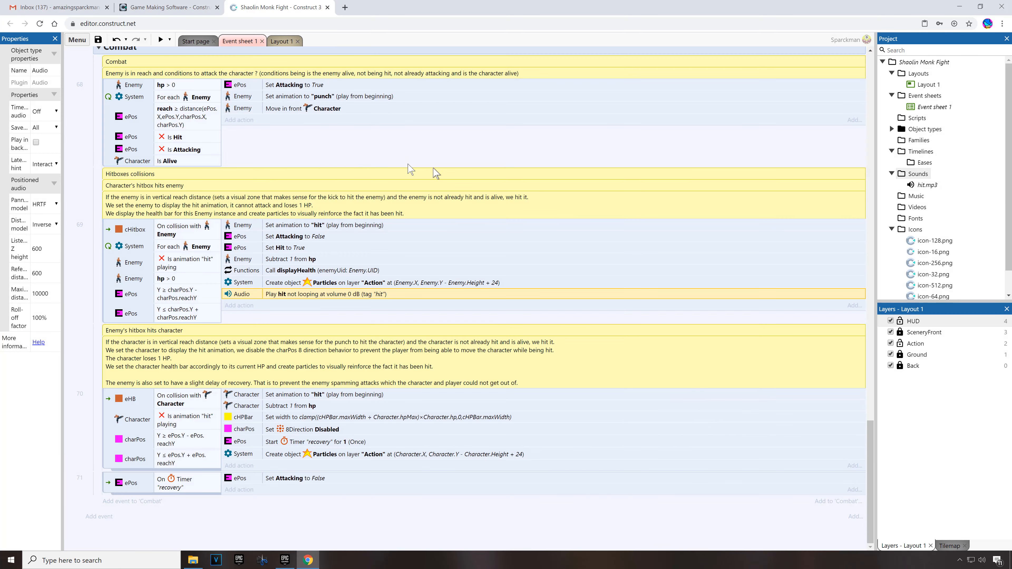
pyautogui.click(159, 39)
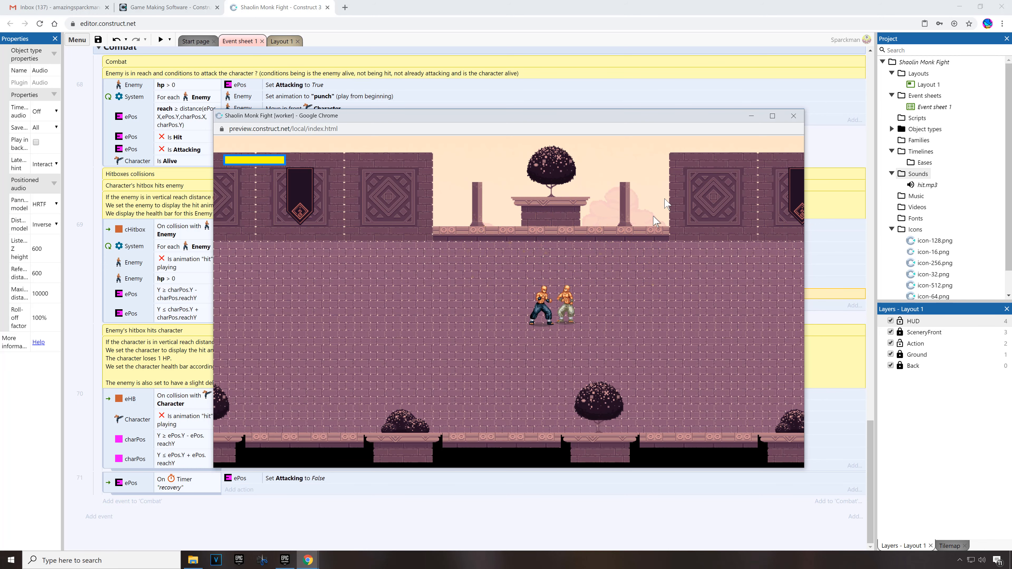
pyautogui.click(794, 116)
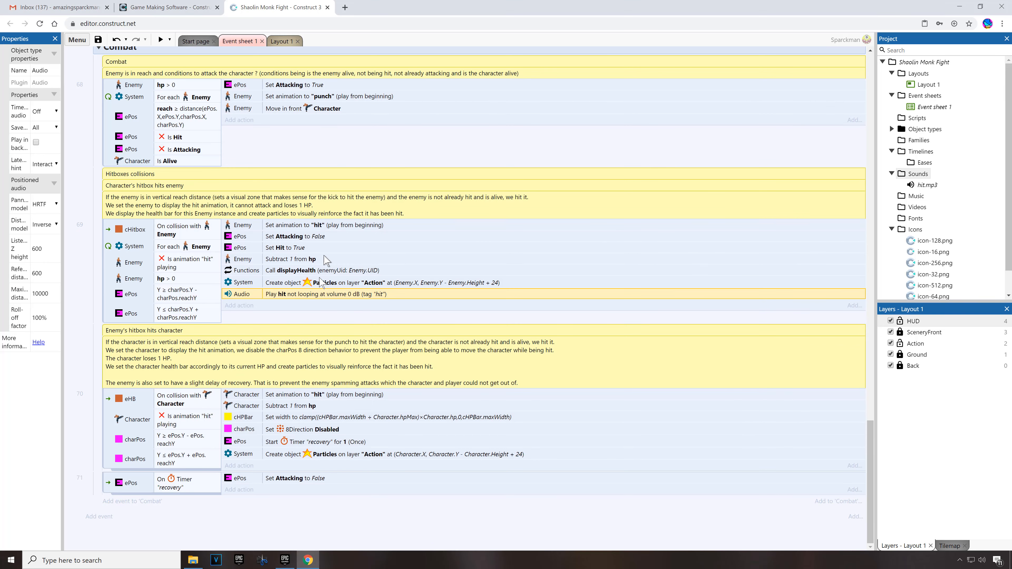
pyautogui.moveTo(258, 484)
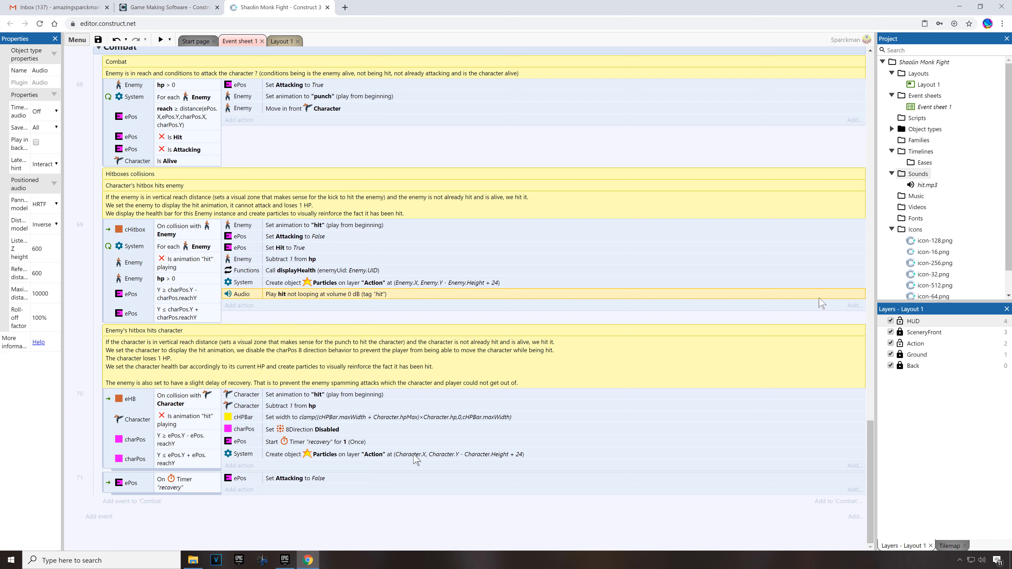
# Step: Import punch.mp3, have the enemy recovery timer event play punch at 0 dB, and preview the game
pyautogui.rightClick(915, 173)
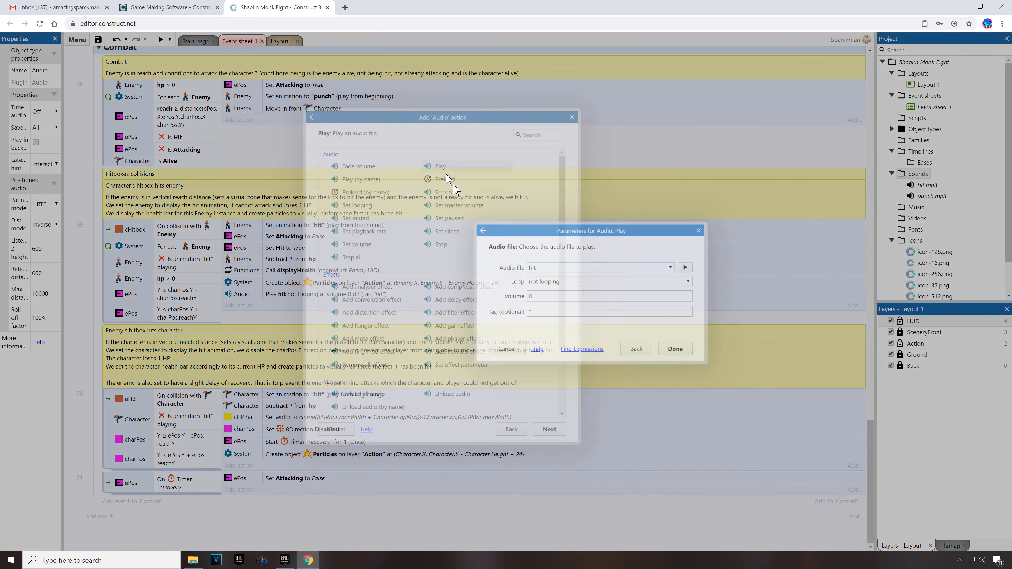
pyautogui.click(671, 267)
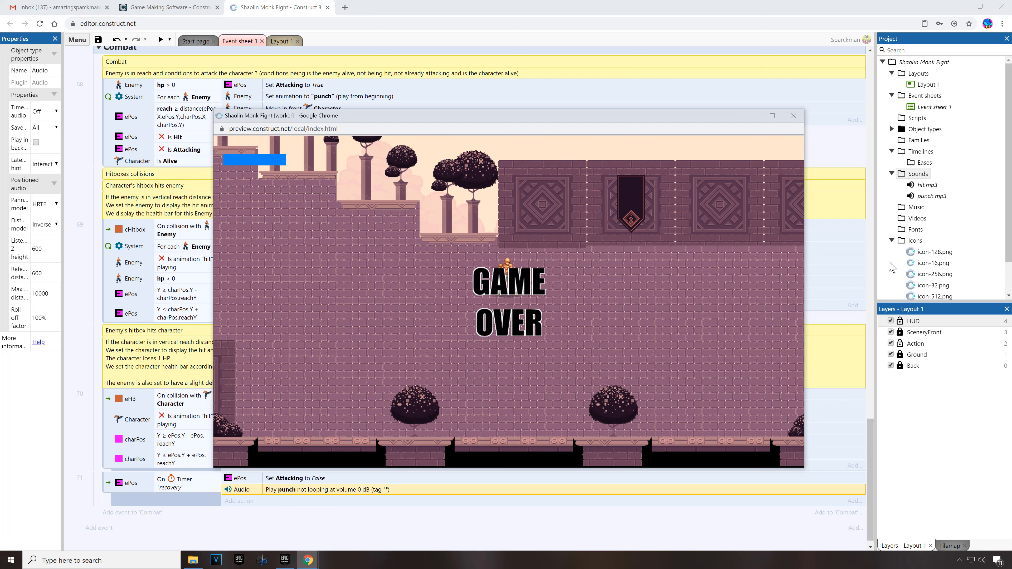
pyautogui.click(793, 115)
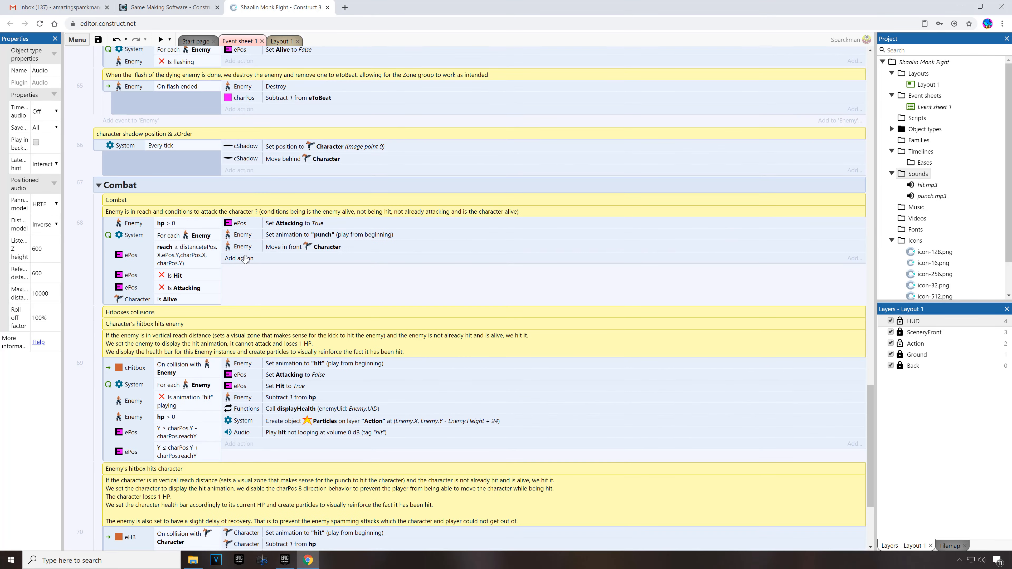
# Step: Make On start of layout play the Double Dragon 3 music track at 0 dB, then preview the game
pyautogui.scroll(3)
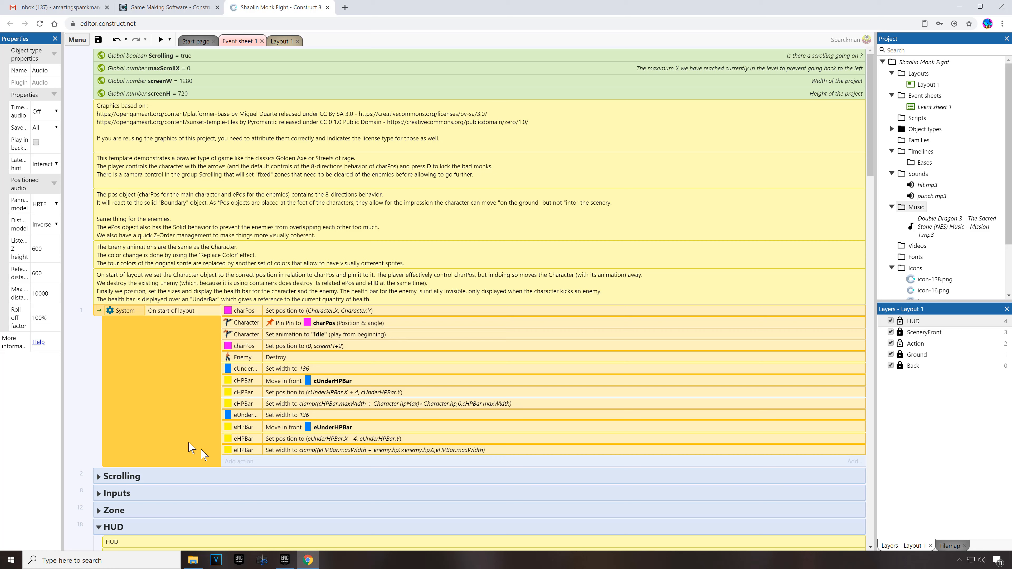
pyautogui.click(238, 460)
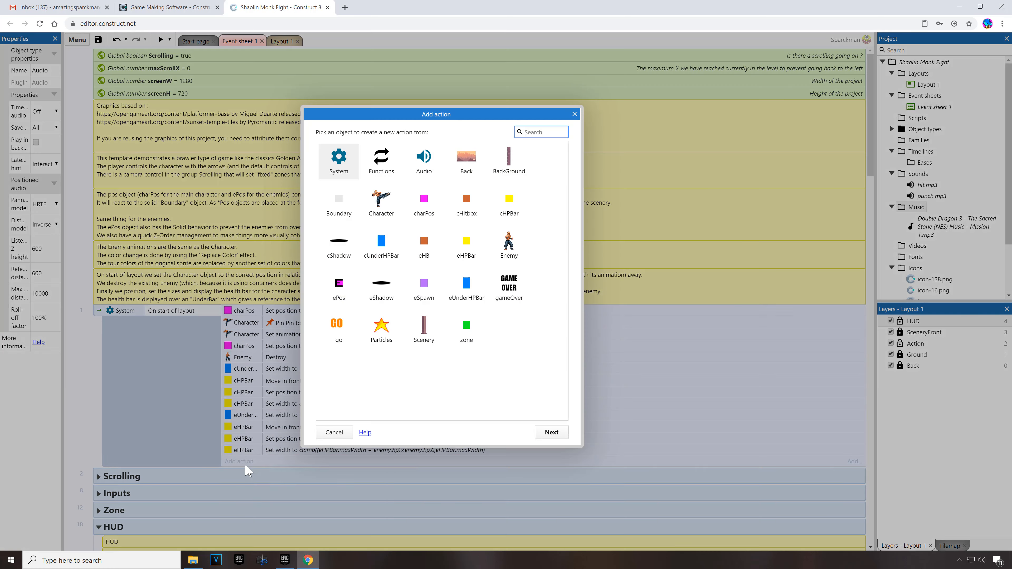
pyautogui.click(551, 432)
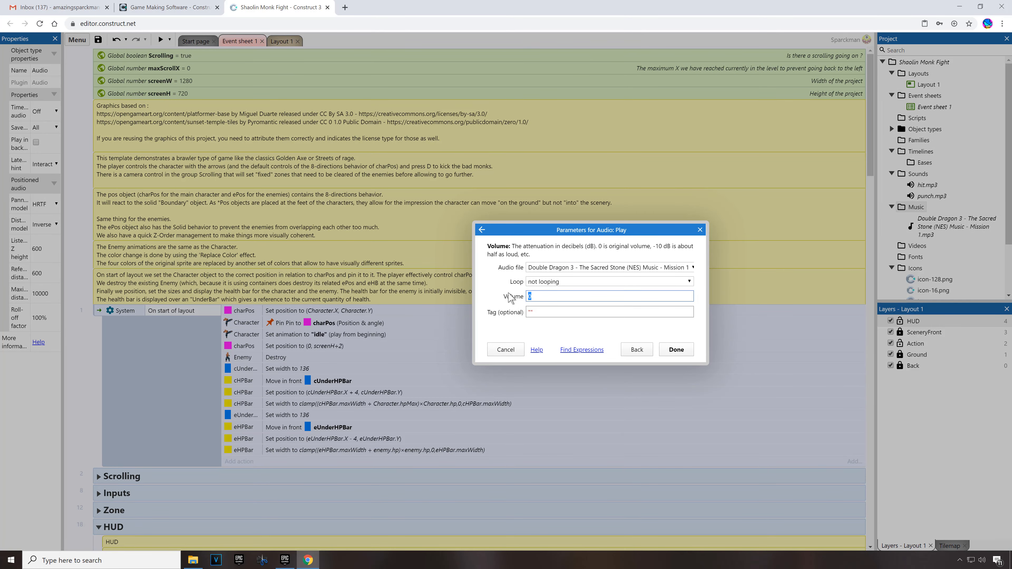
pyautogui.moveTo(627, 334)
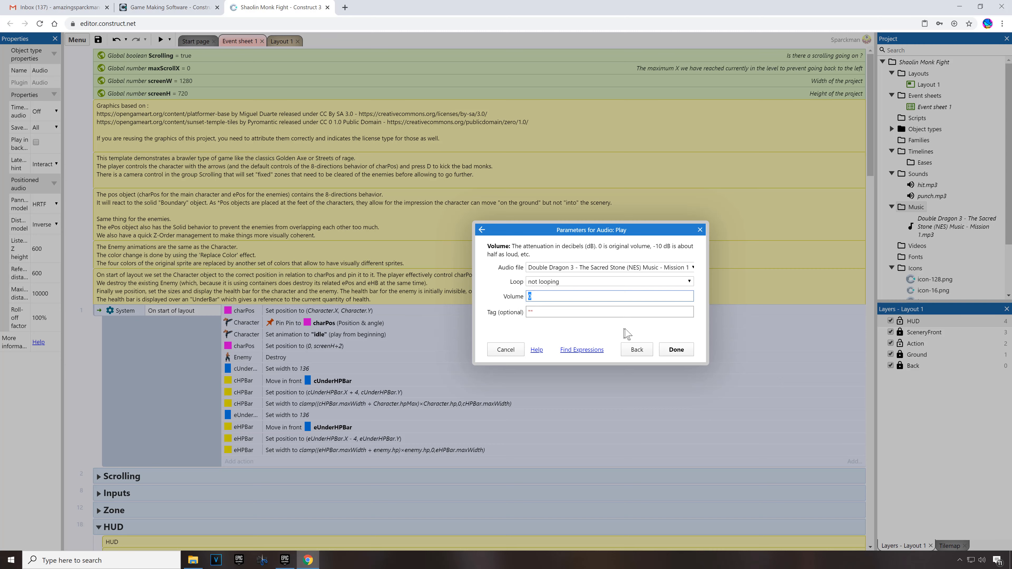
pyautogui.click(676, 349)
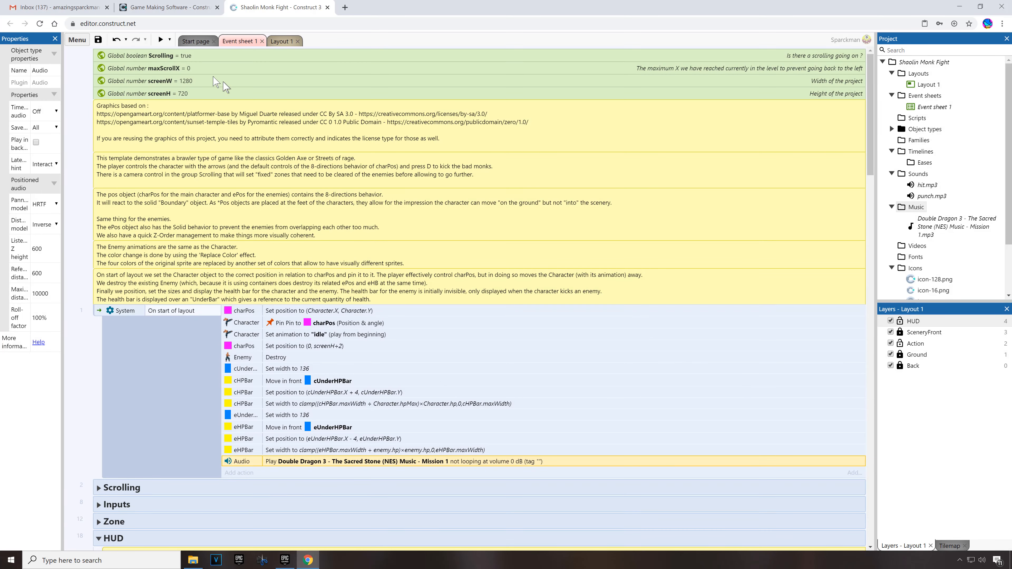
pyautogui.click(159, 40)
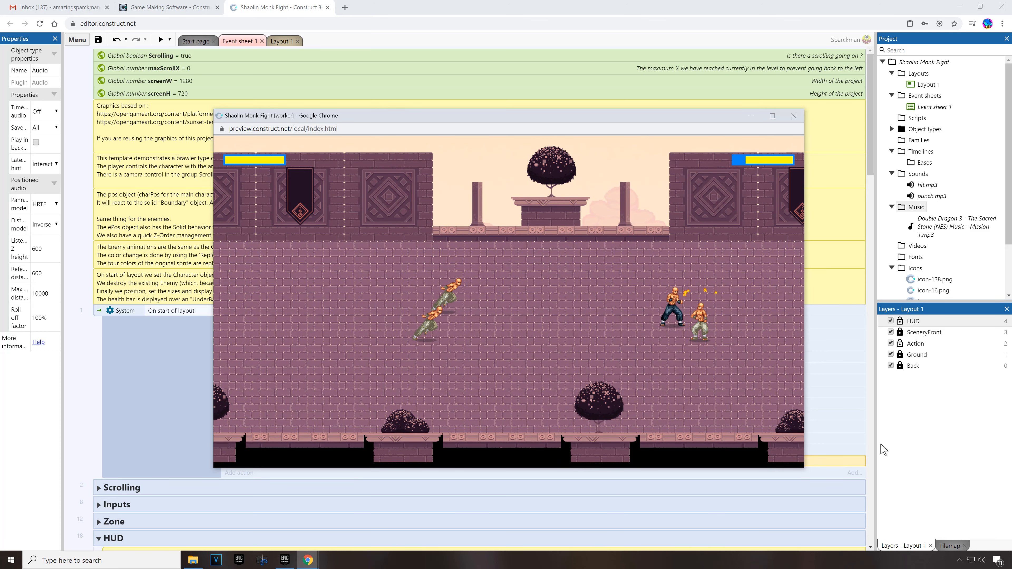
# Step: Set the start-of-layout music action's volume to -5 dB, preview the game and close the preview
pyautogui.click(793, 116)
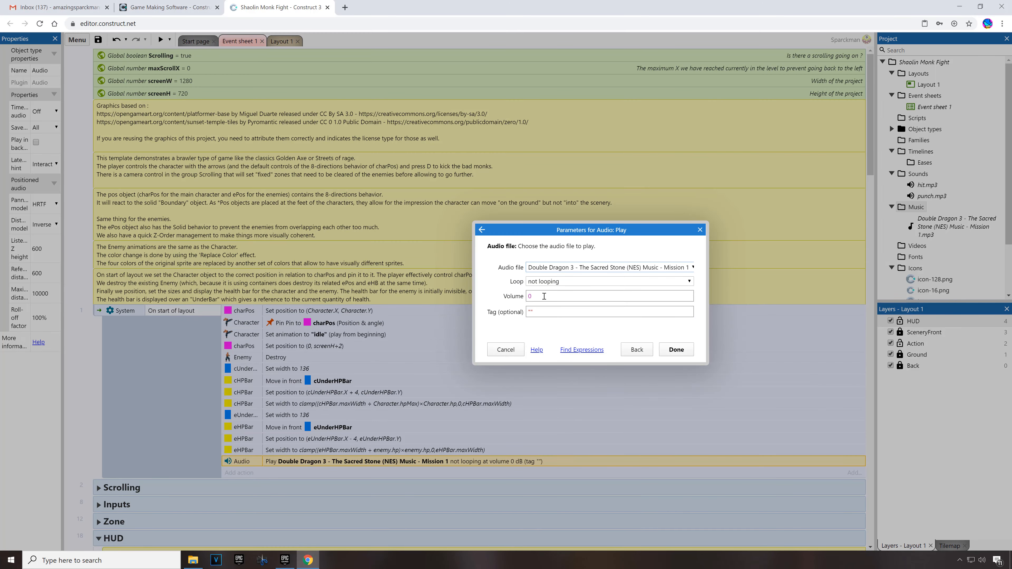
pyautogui.click(594, 296)
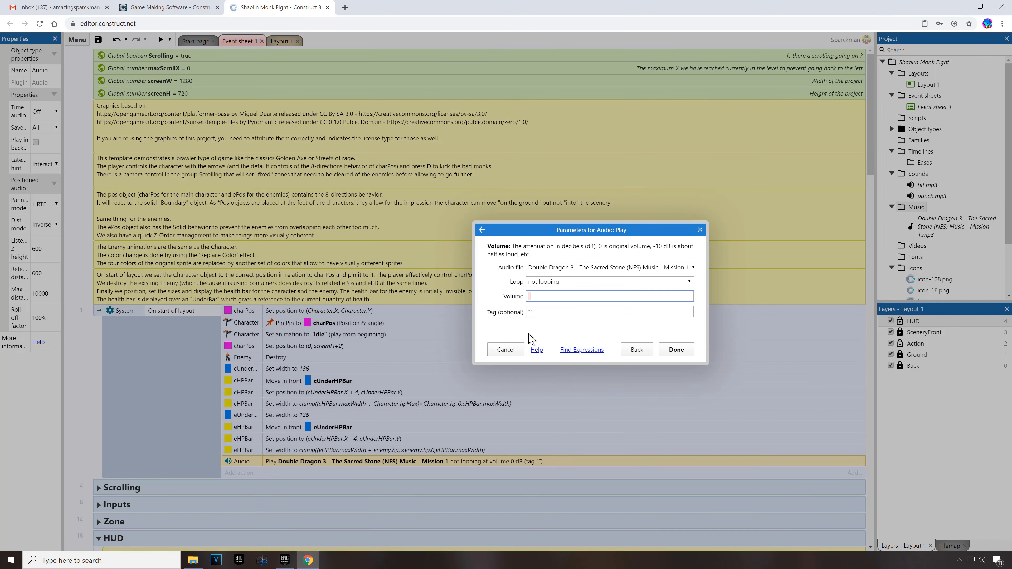
pyautogui.write('-5')
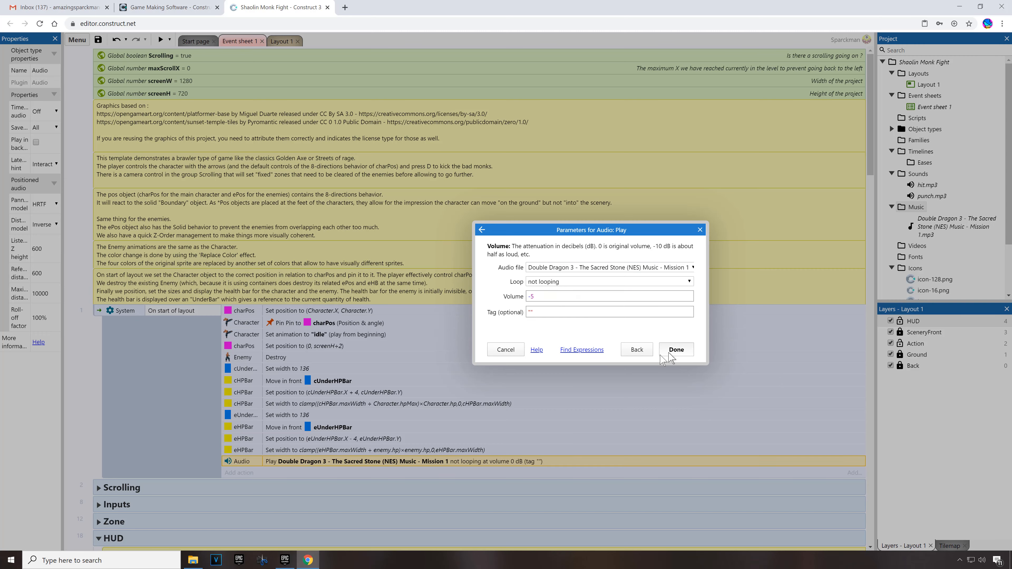
pyautogui.click(676, 349)
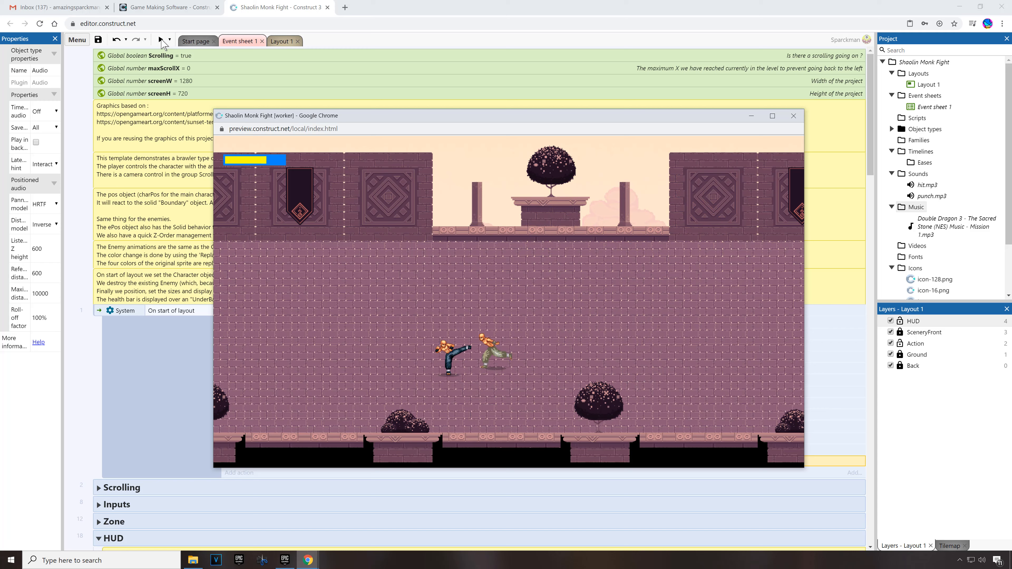
pyautogui.click(793, 115)
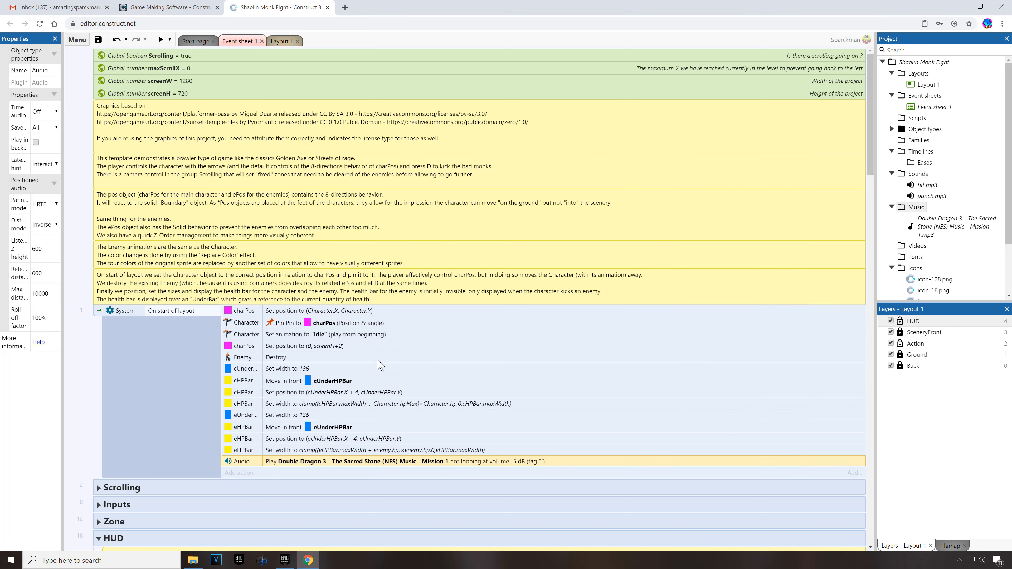
# Step: Return to Layout 1 and open the Enemy sprite's Animations Editor on its punch animation
pyautogui.click(283, 40)
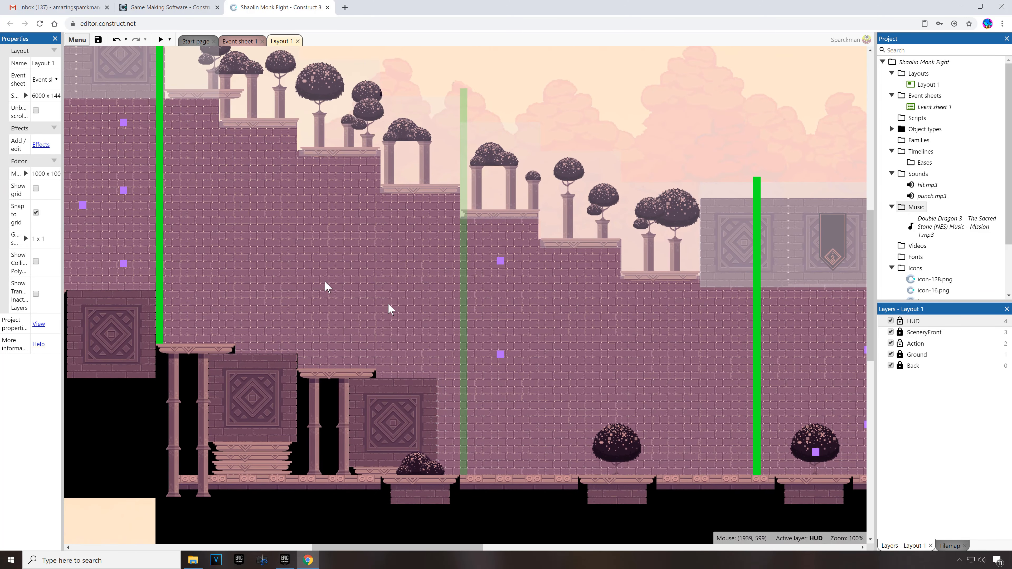
pyautogui.scroll(-3)
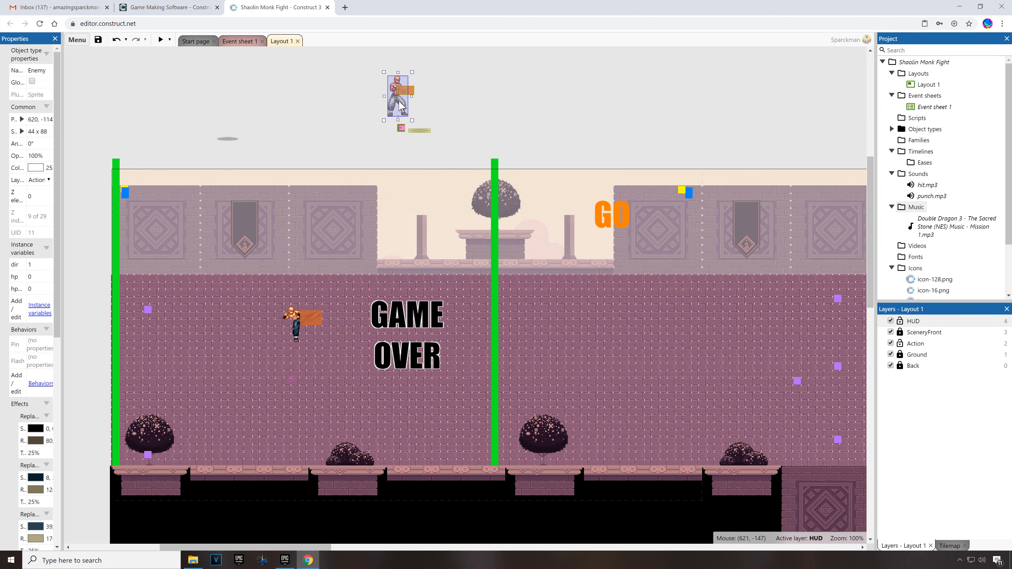
pyautogui.doubleClick(399, 94)
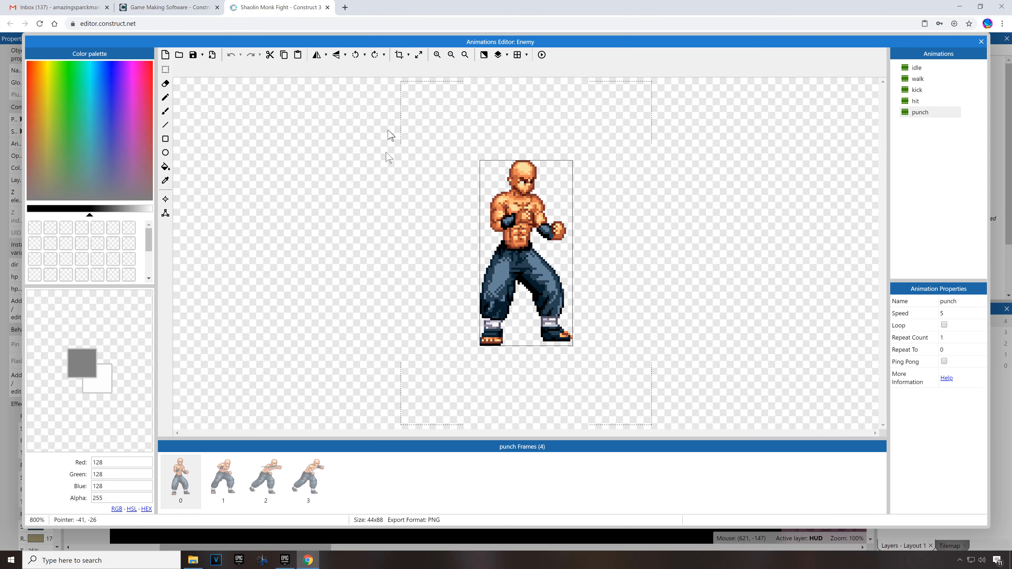
# Step: Browse the Enemy's idle, walk, kick, hit and punch animations and their frames
pyautogui.click(223, 480)
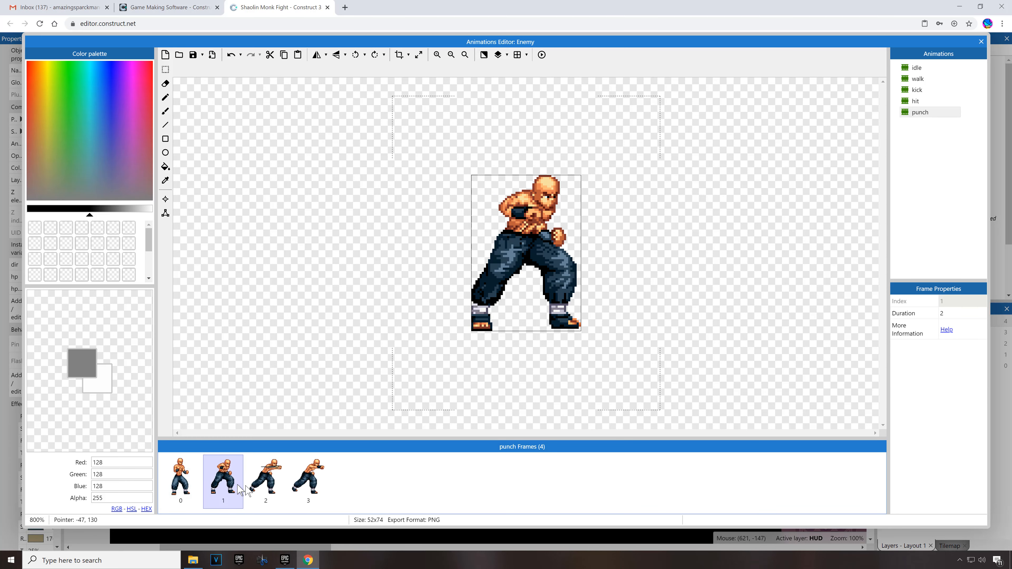
pyautogui.click(308, 481)
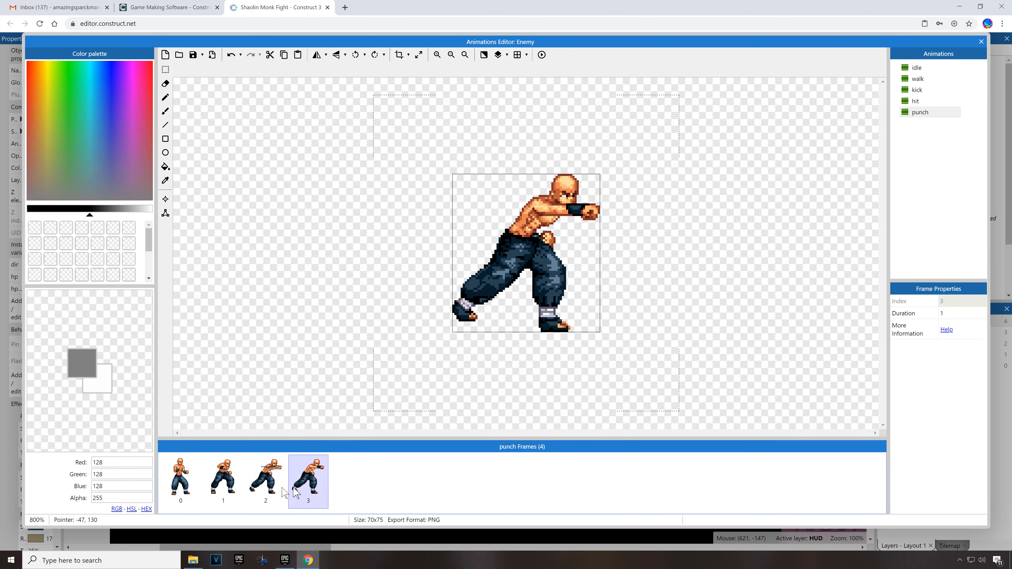
pyautogui.click(222, 480)
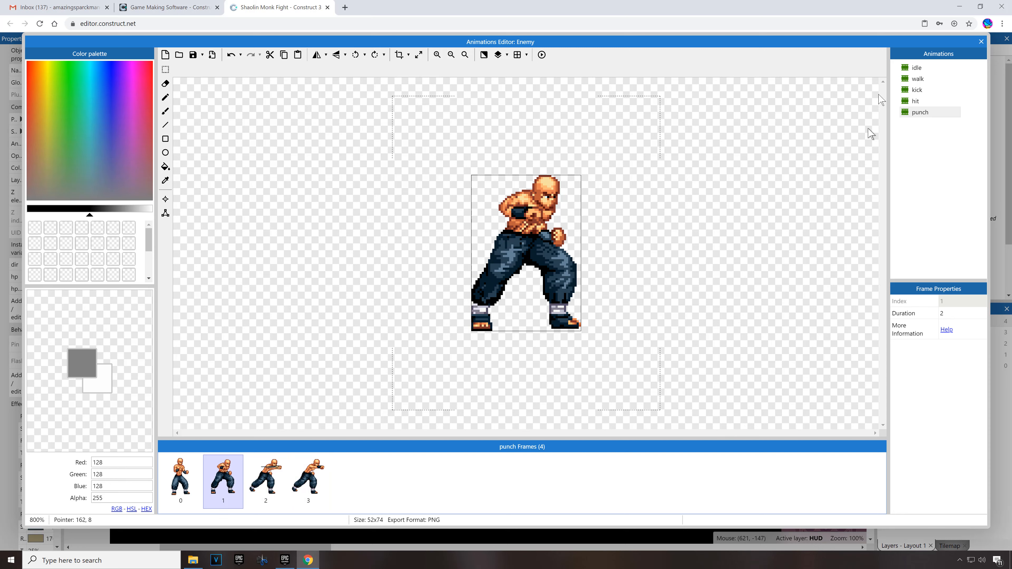
pyautogui.click(917, 67)
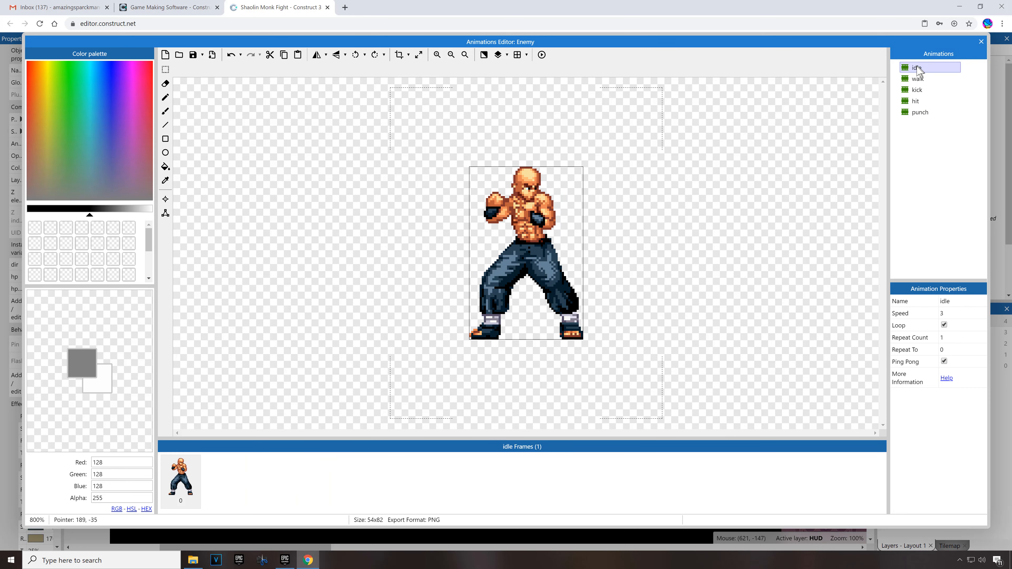
pyautogui.click(918, 78)
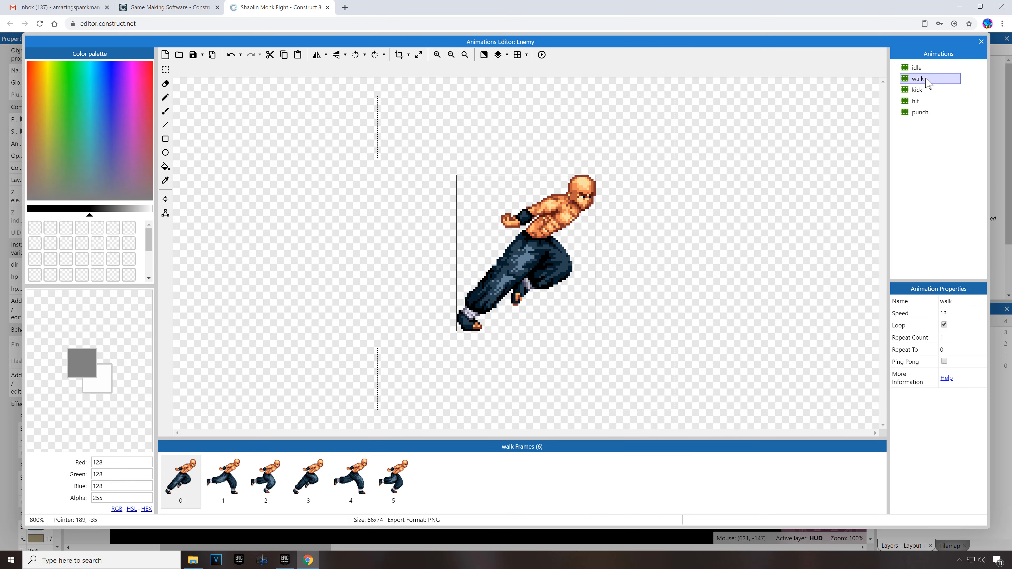
pyautogui.moveTo(922, 89)
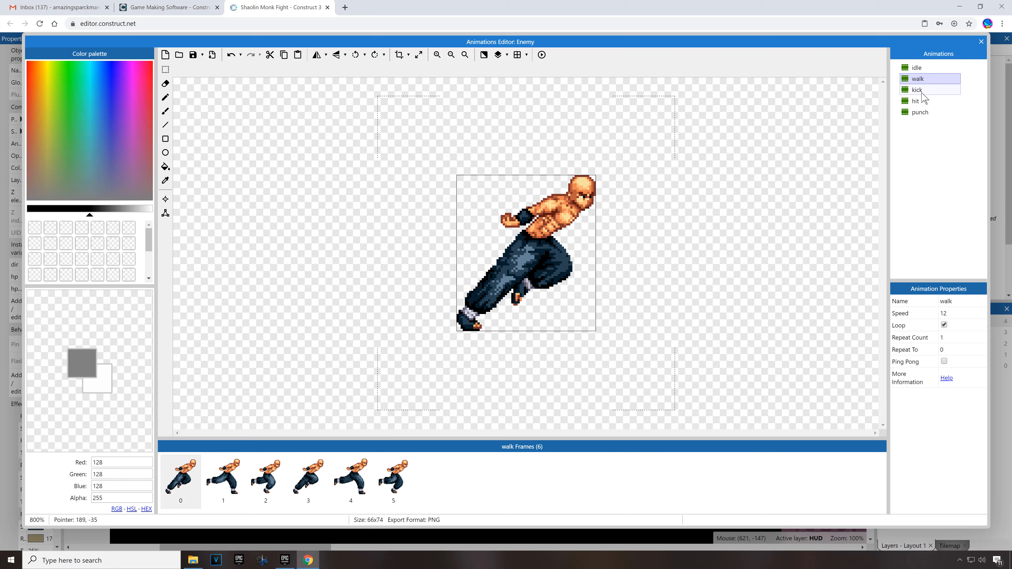
pyautogui.click(916, 90)
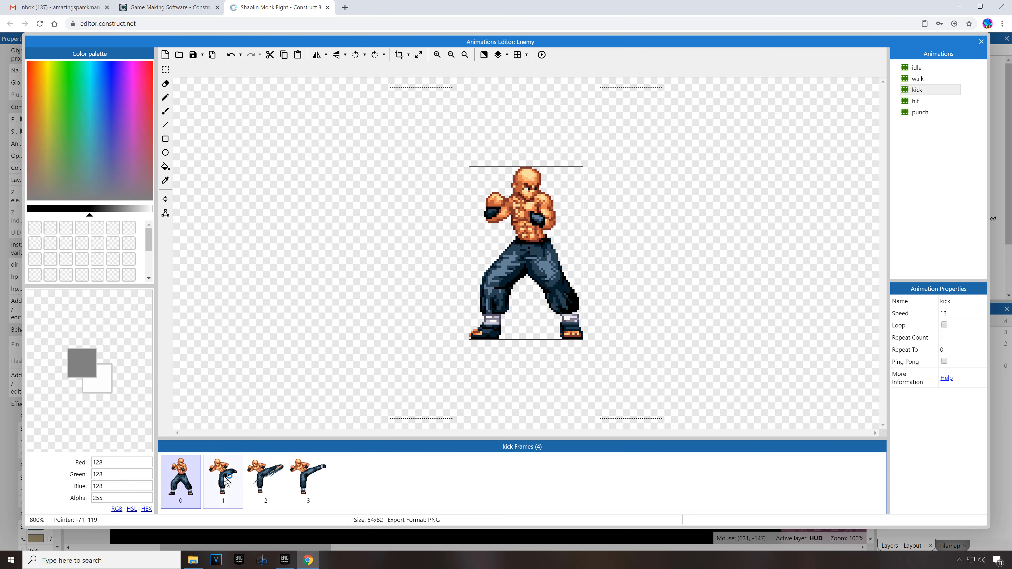
pyautogui.click(308, 481)
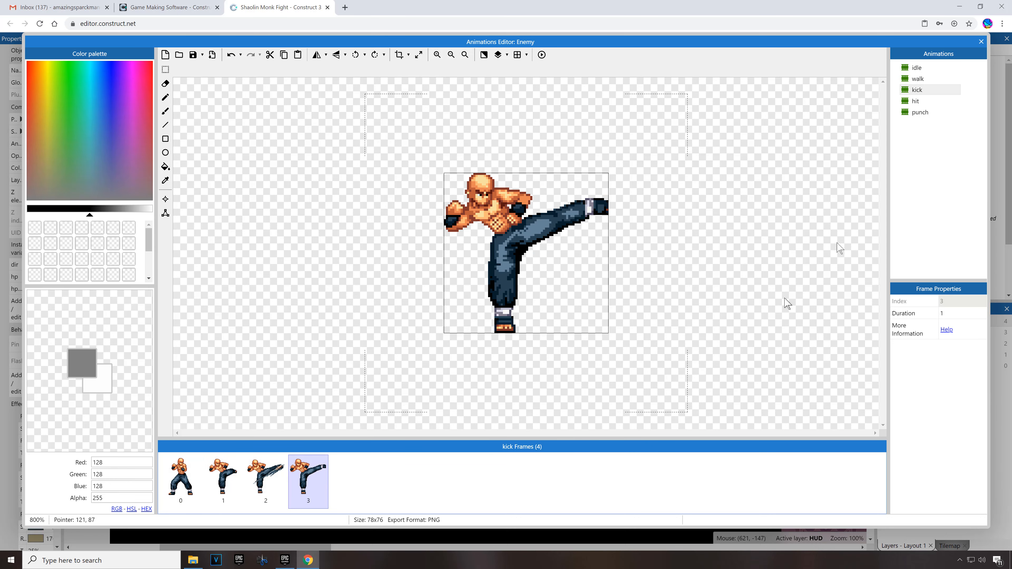
pyautogui.click(916, 100)
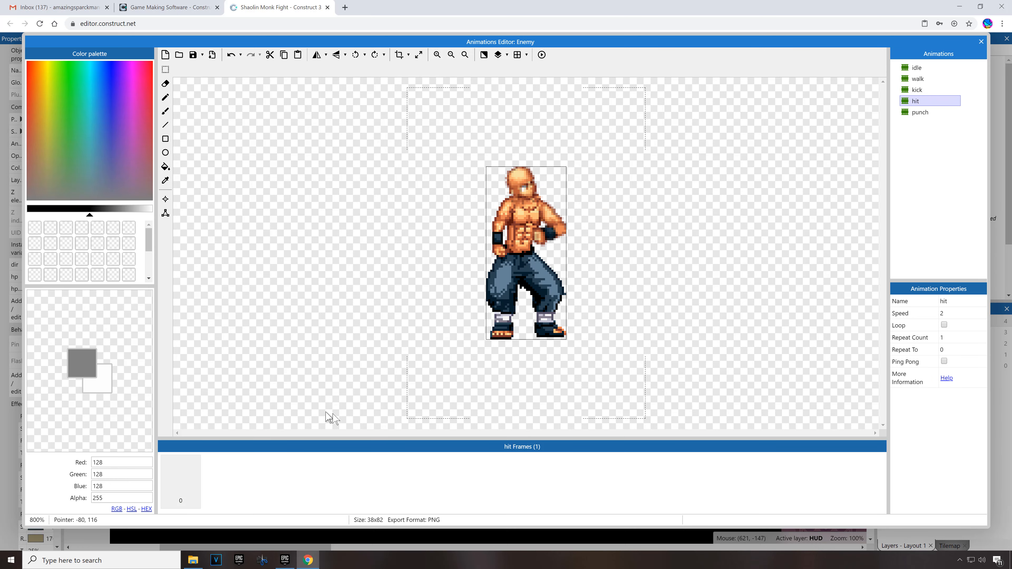
pyautogui.click(920, 112)
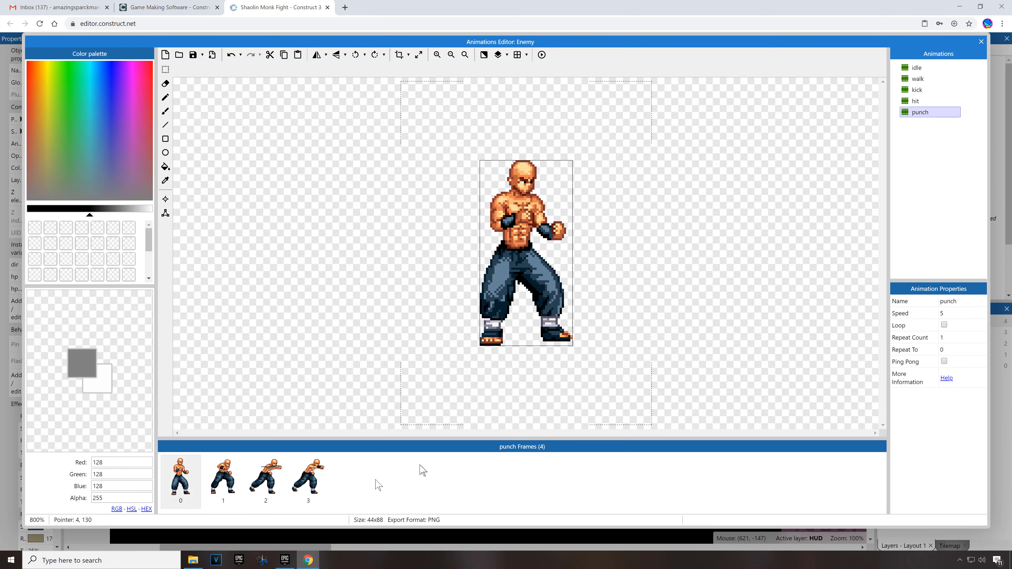
pyautogui.click(308, 481)
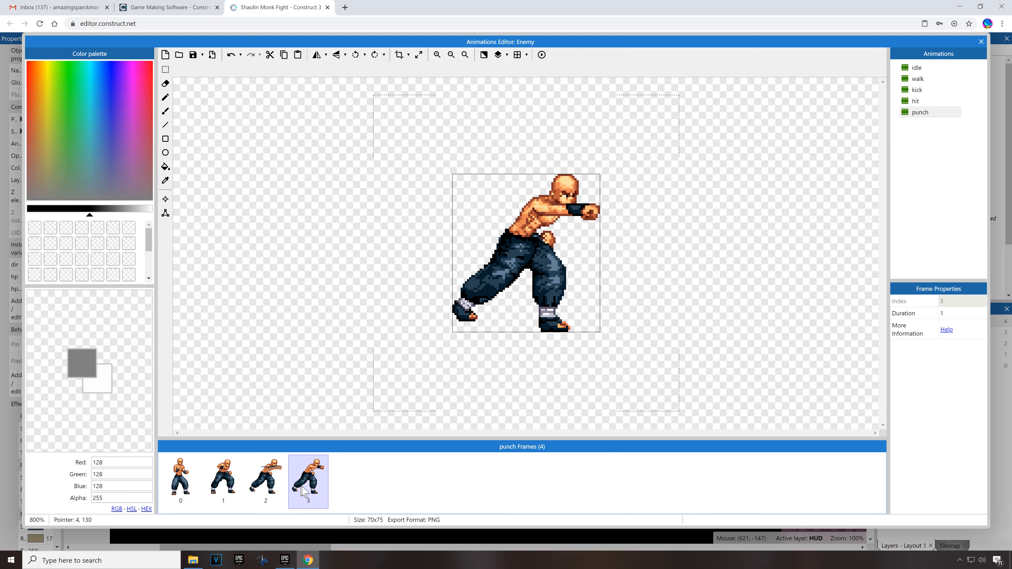
pyautogui.moveTo(129, 268)
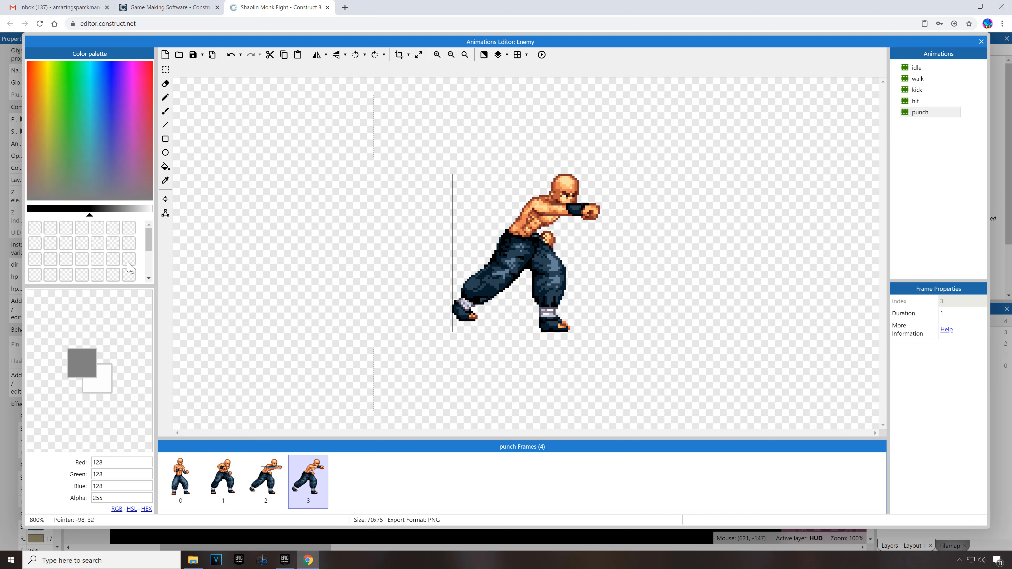
# Step: Draw a test pencil mark on the final punch frame, undo it and close the Animations Editor
pyautogui.click(165, 97)
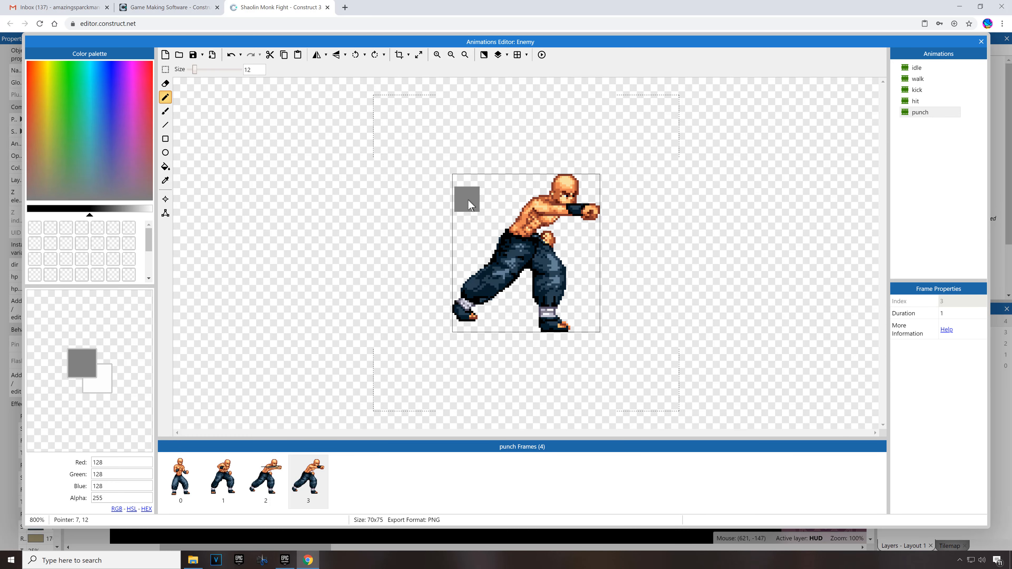
pyautogui.moveTo(213, 79)
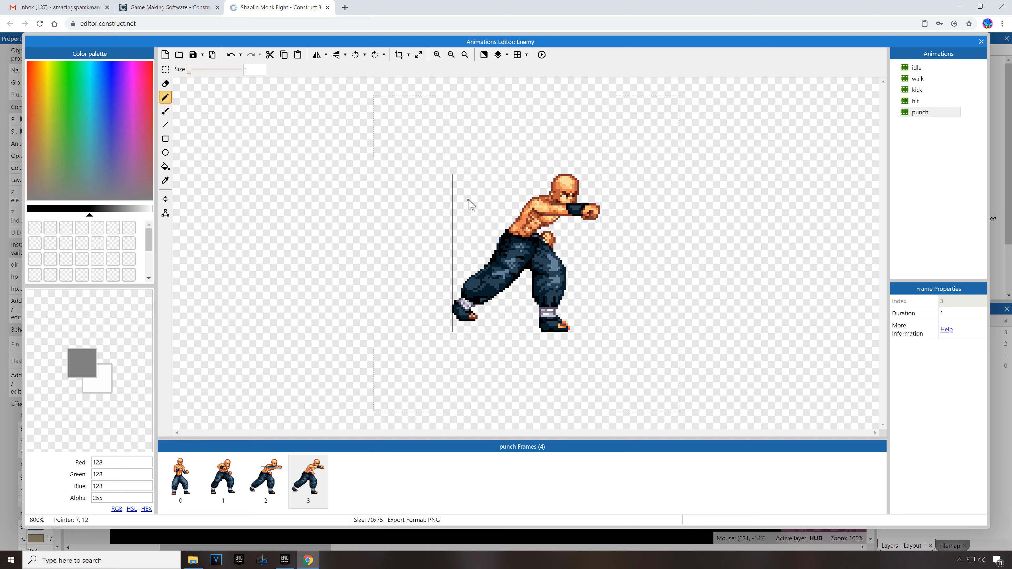
pyautogui.click(484, 197)
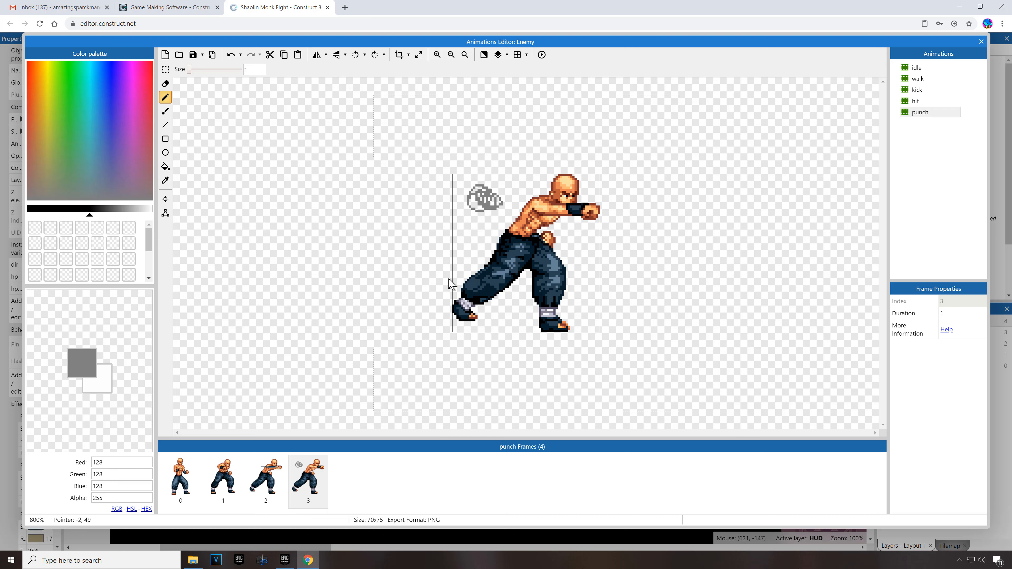
pyautogui.press('ctrl+z')
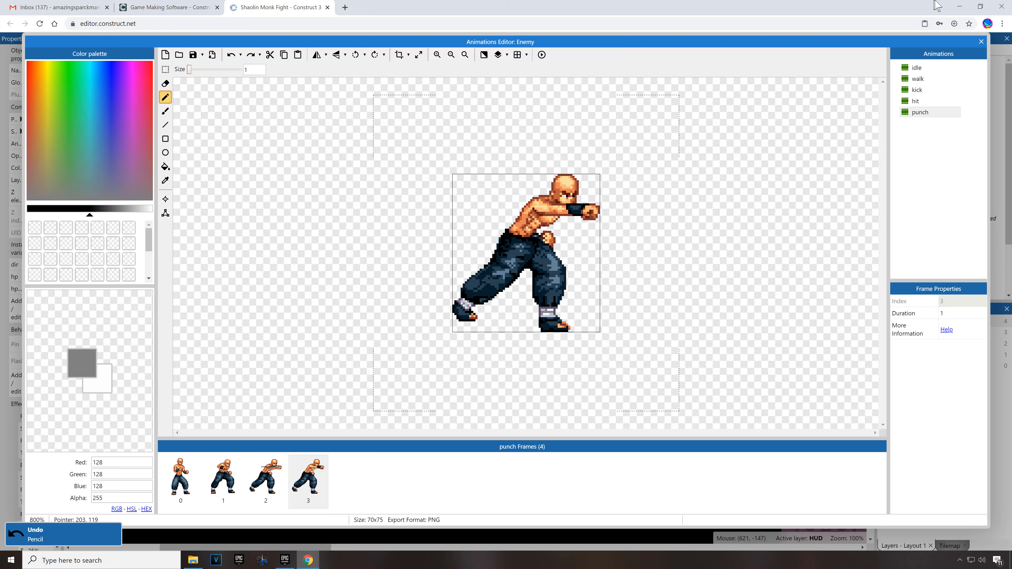
pyautogui.click(981, 42)
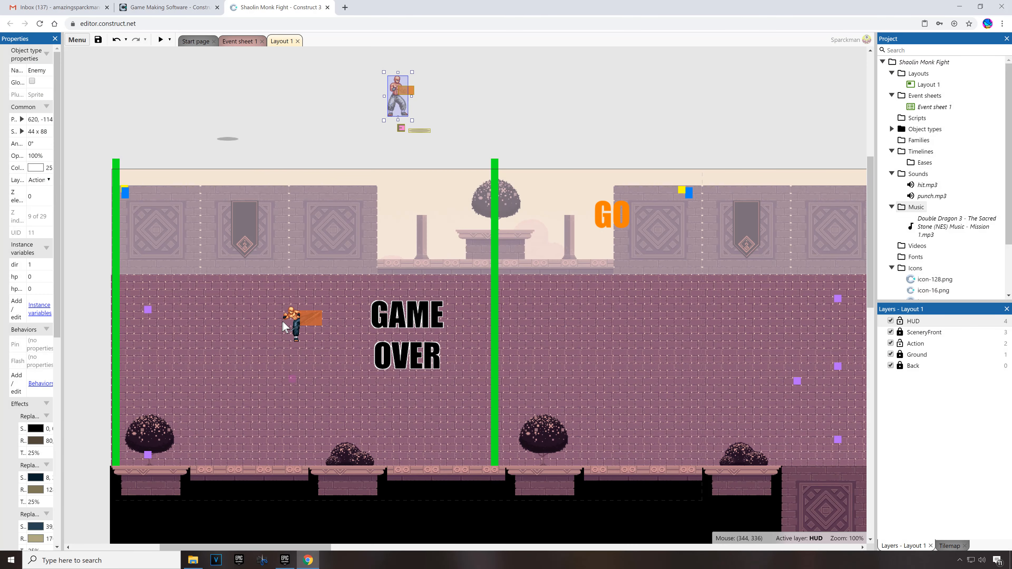